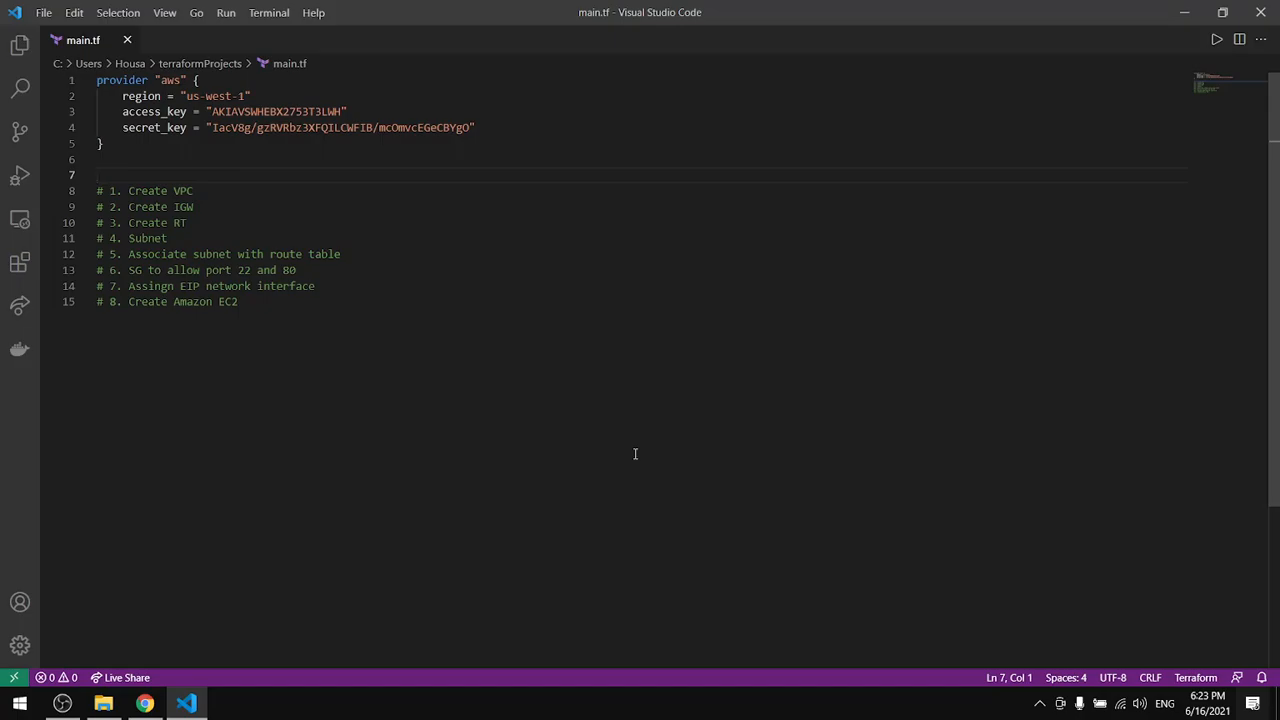
pyautogui.moveTo(178, 688)
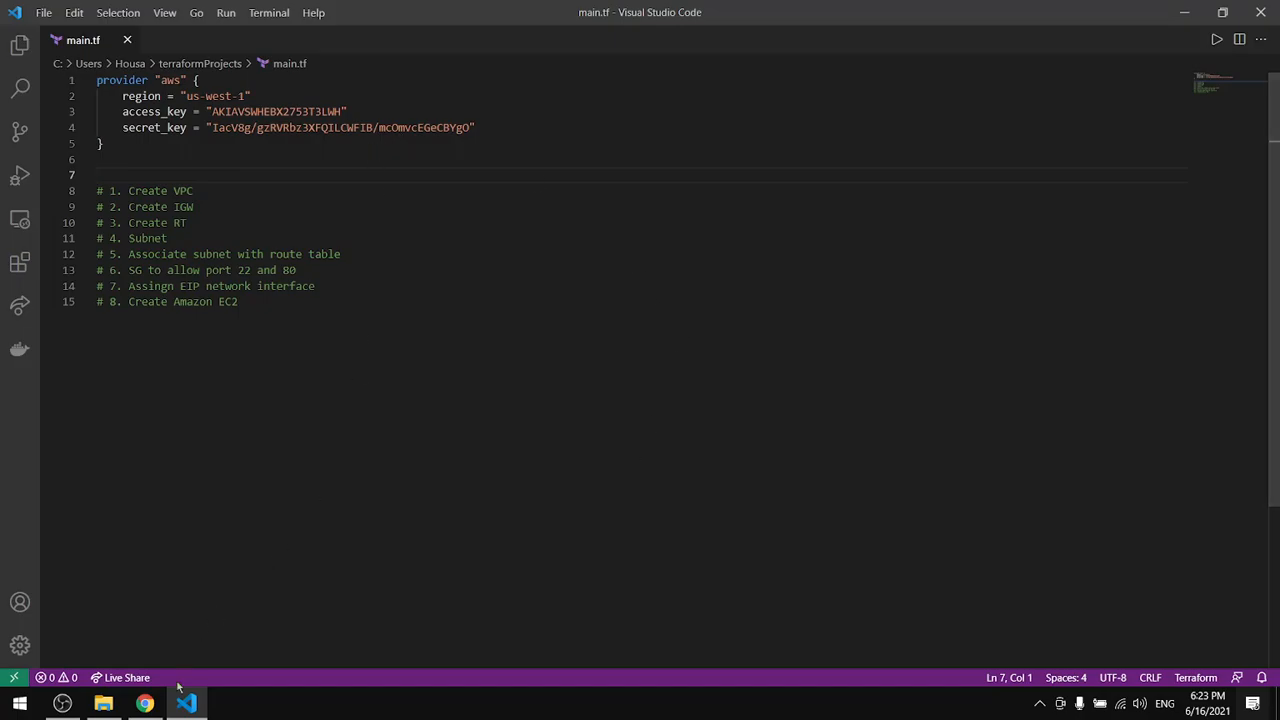
# Step: Locate the aws_instance "web" AMI-lookup example block in the Terraform Registry docs
pyautogui.click(144, 700)
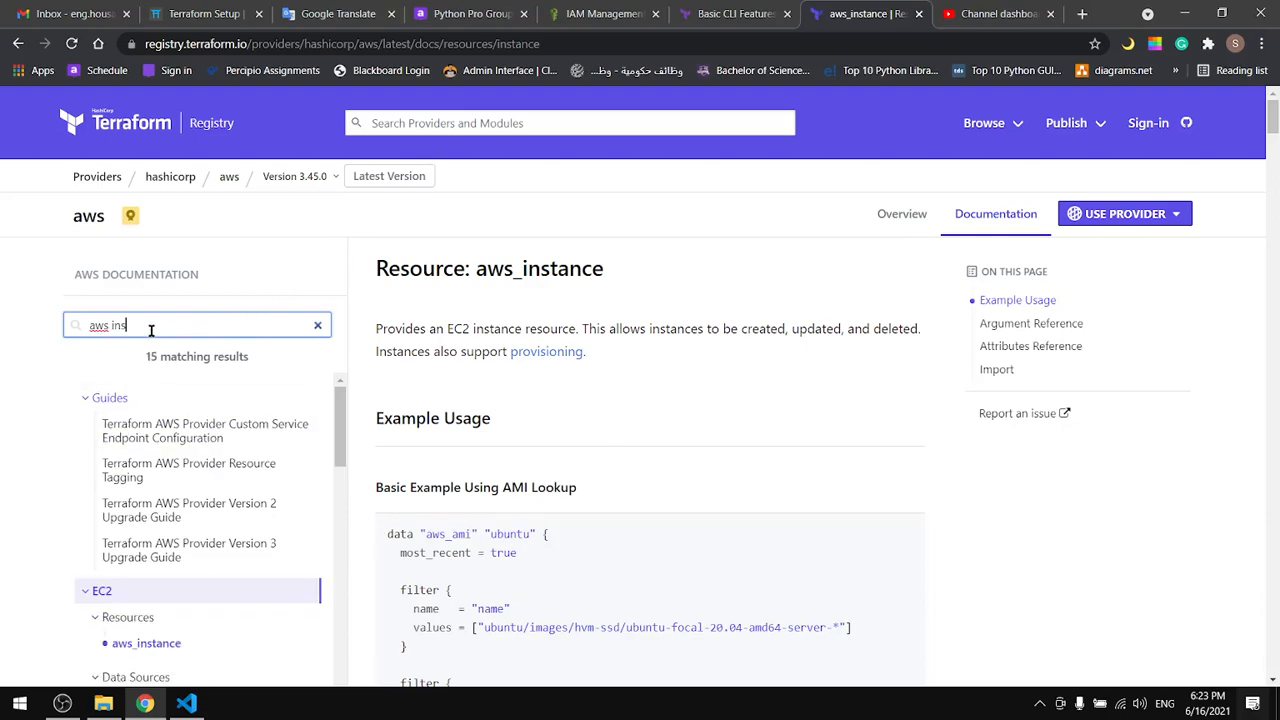
pyautogui.scroll(-3)
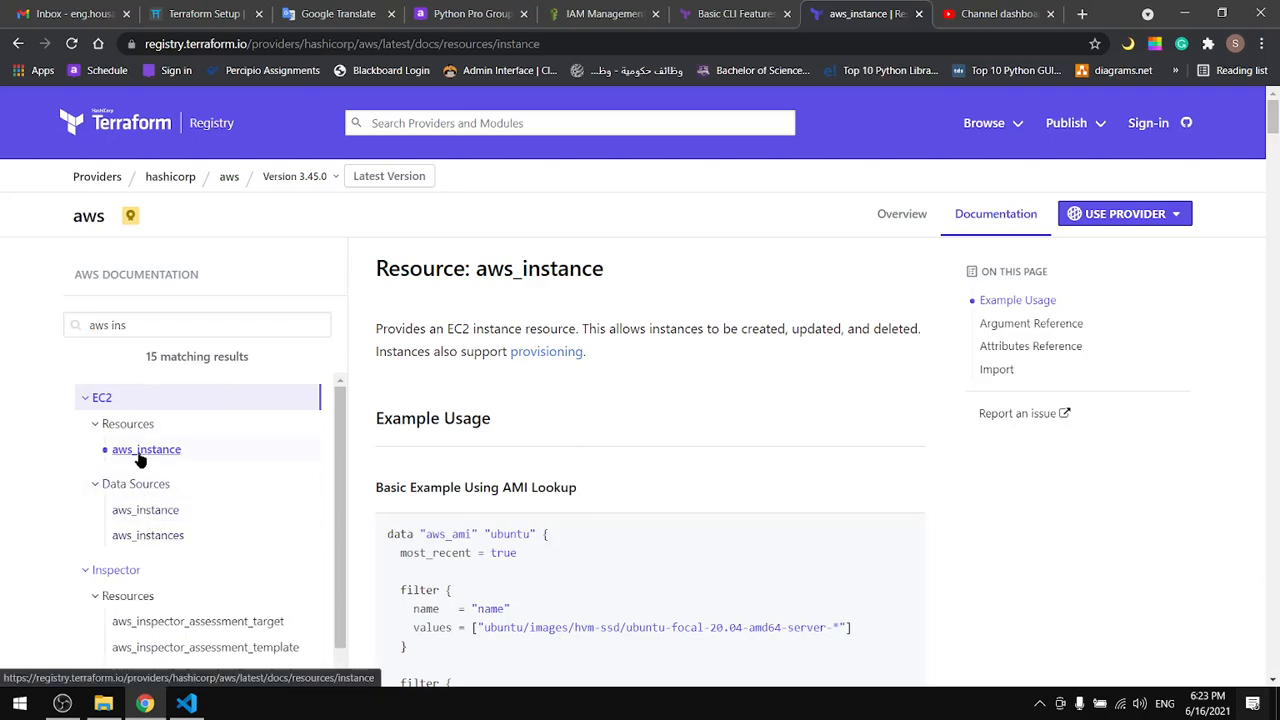
pyautogui.scroll(-3)
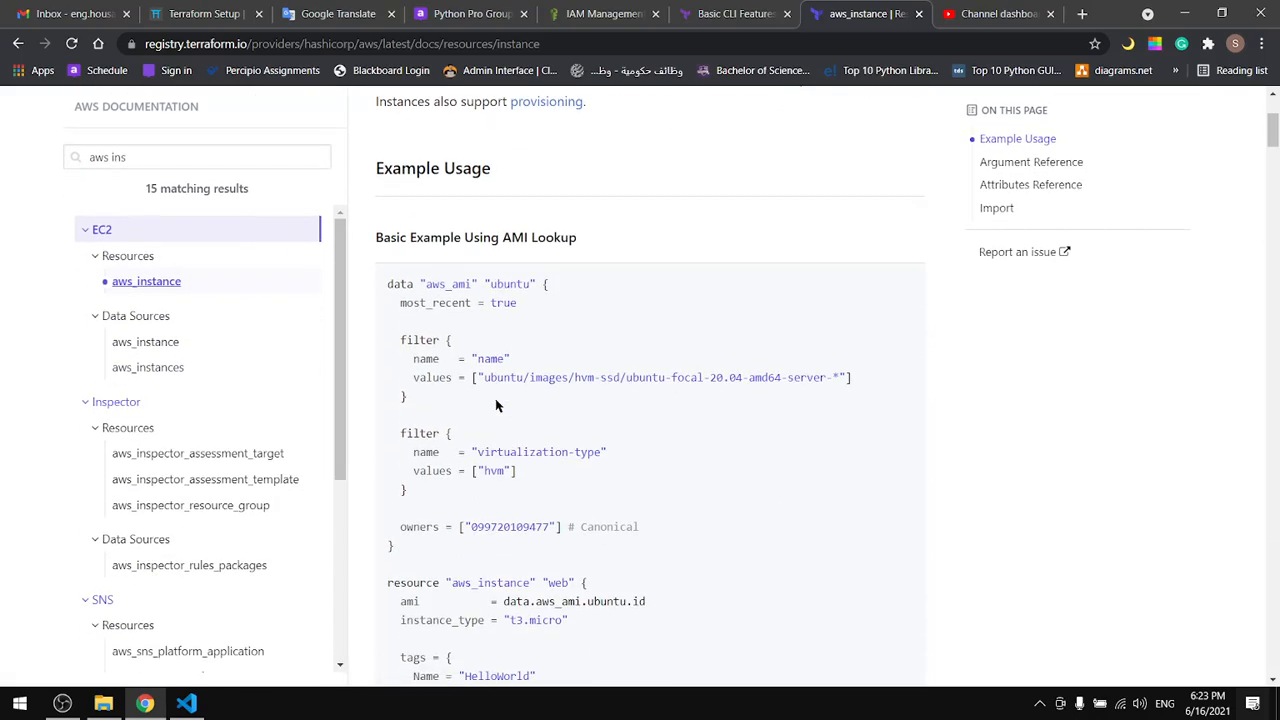
pyautogui.scroll(-3)
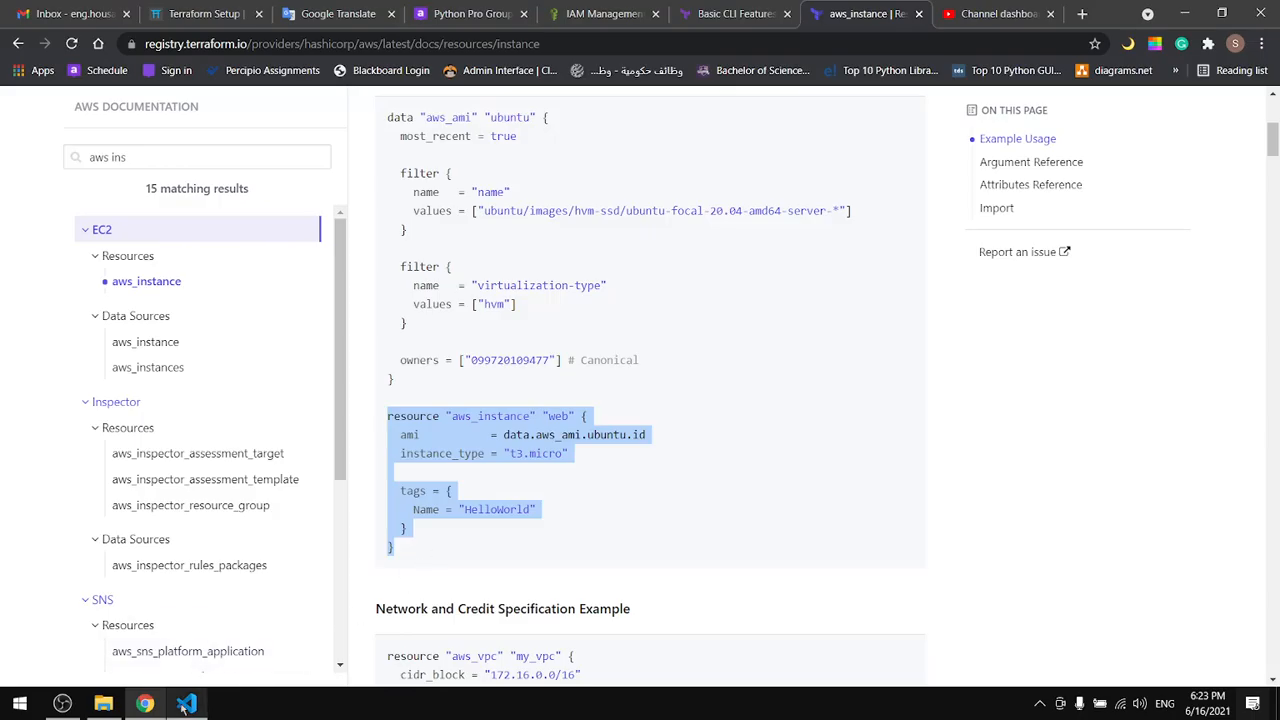
# Step: Paste the aws_instance "web" block into main.tf and clear its data.aws_ami.ubuntu.id value
pyautogui.click(184, 702)
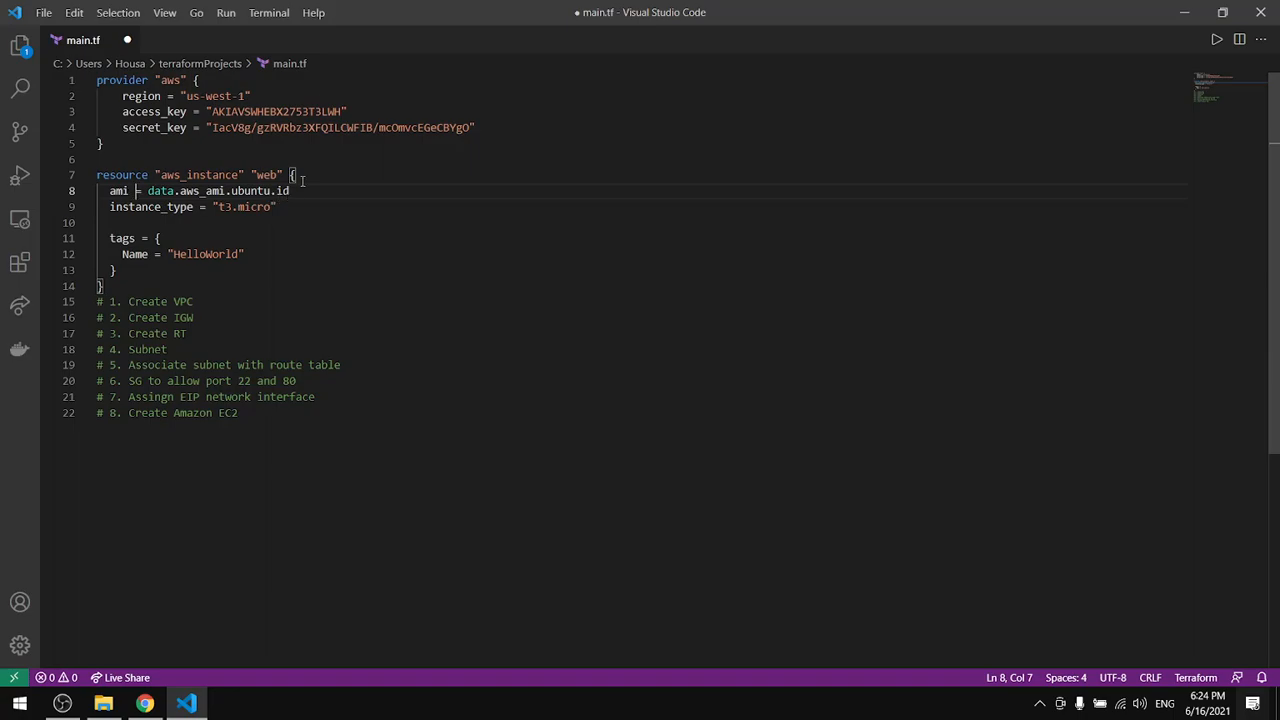
pyautogui.moveTo(148, 192); pyautogui.dragTo(288, 192)
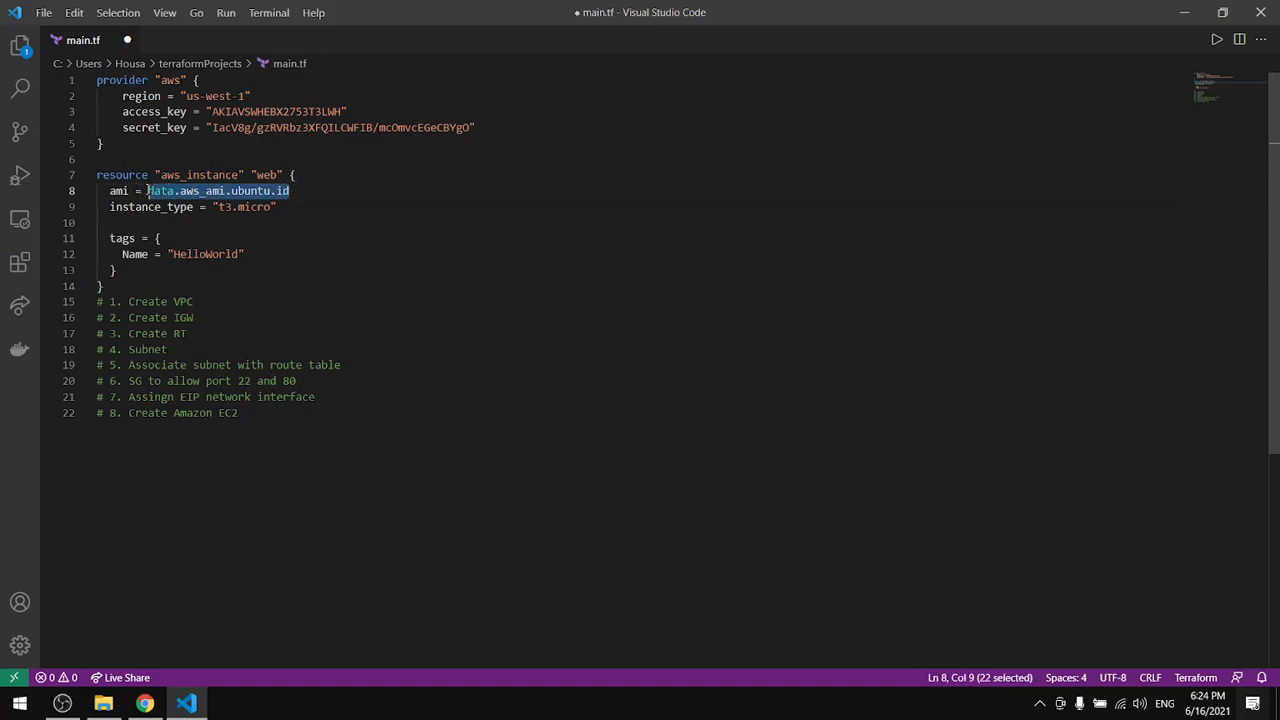
pyautogui.press('Delete')
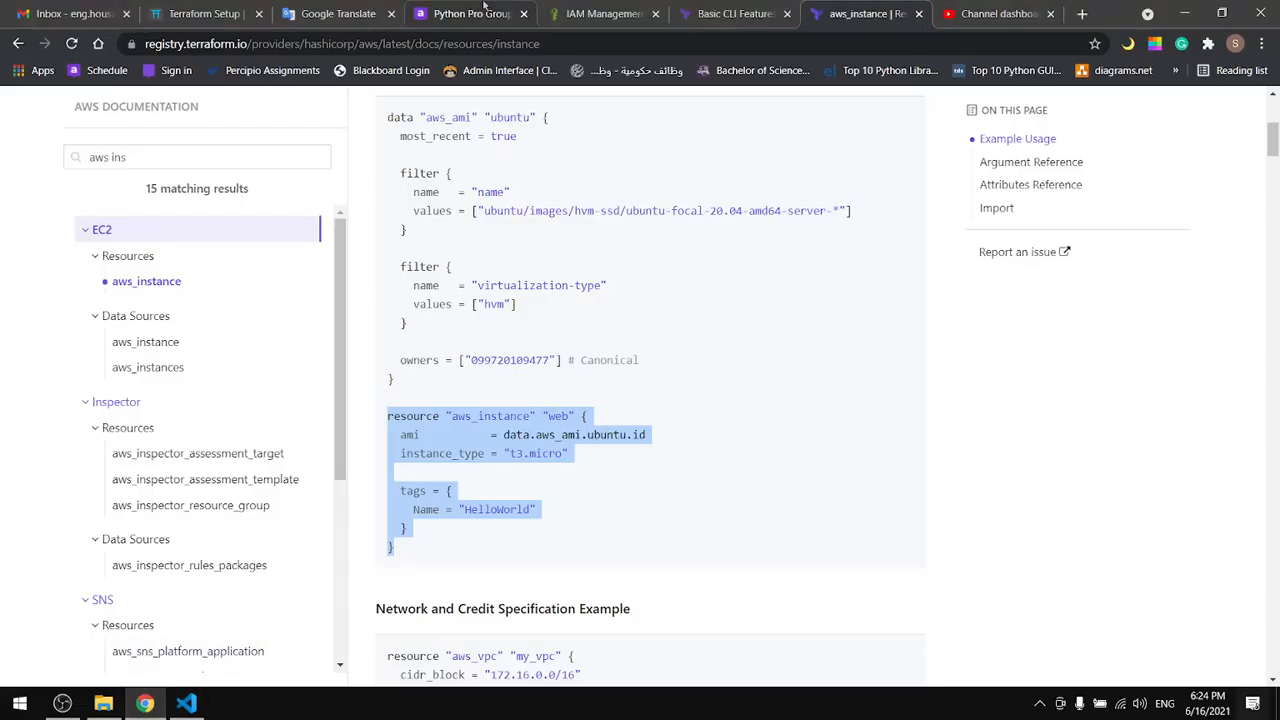
# Step: Navigate the AWS console to EC2 Instances and start Launch instances to find an AMI ID
pyautogui.click(604, 14)
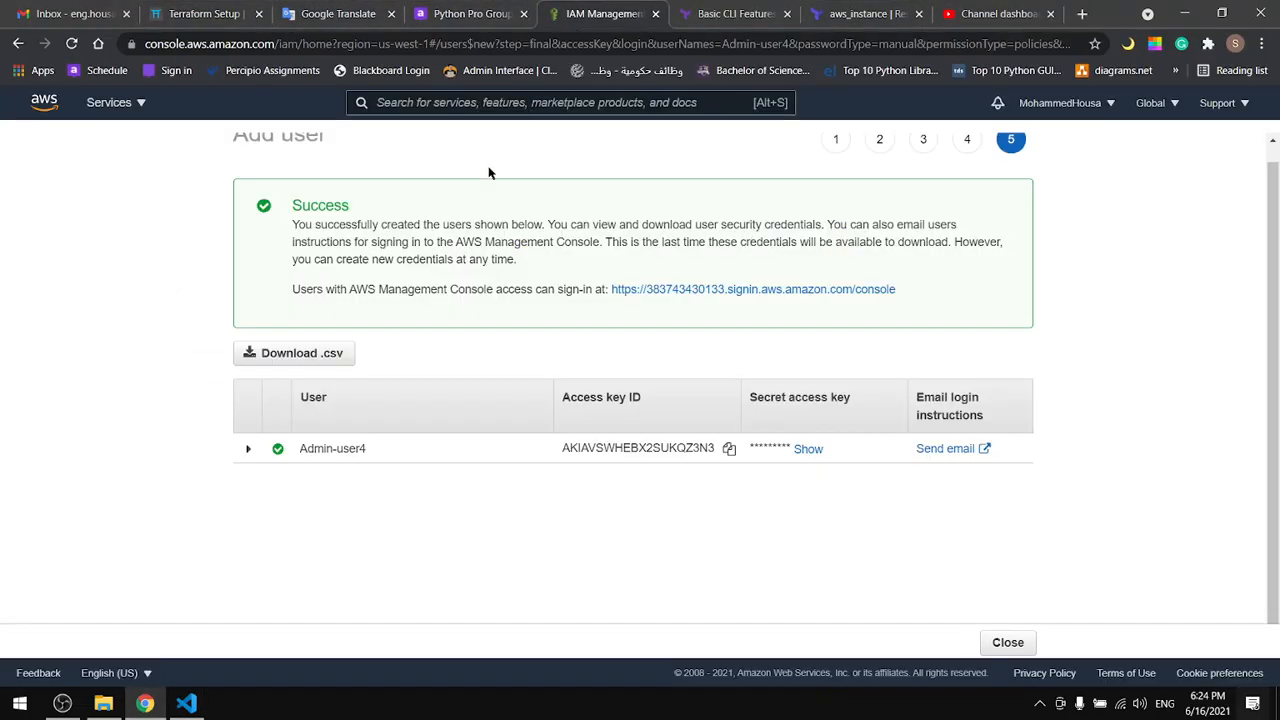
pyautogui.click(112, 102)
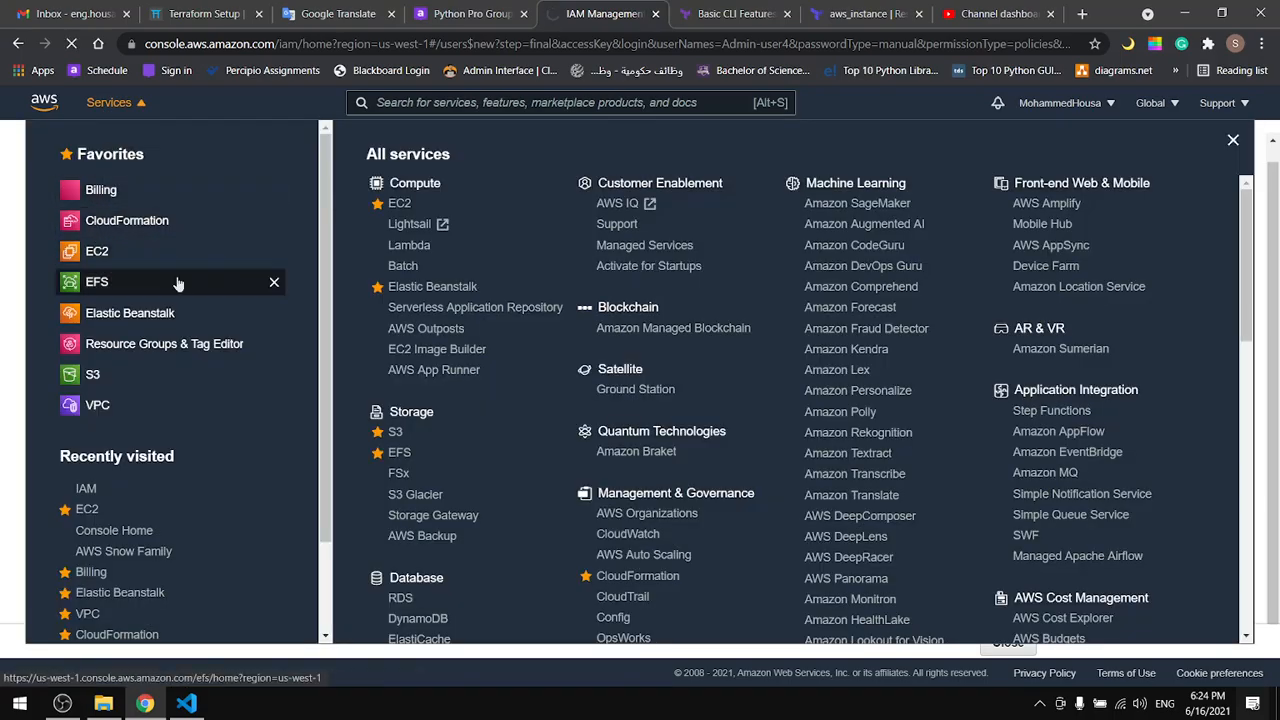
pyautogui.click(96, 252)
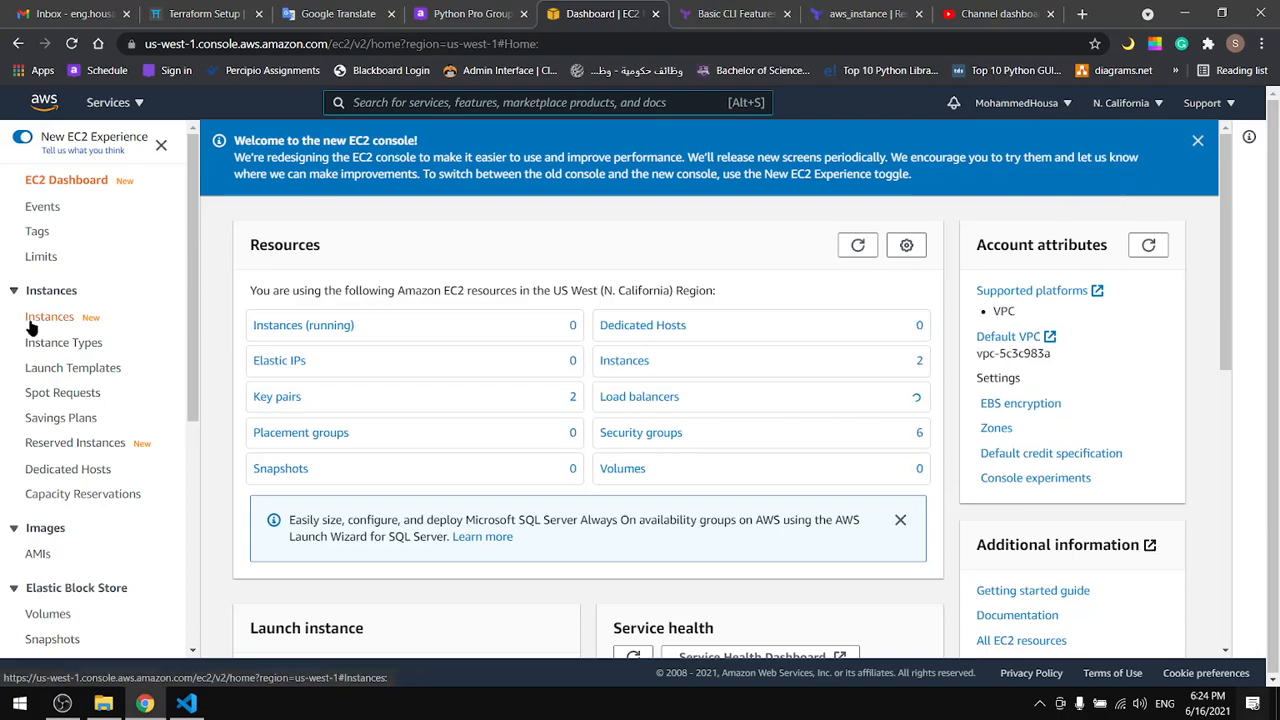
pyautogui.click(48, 316)
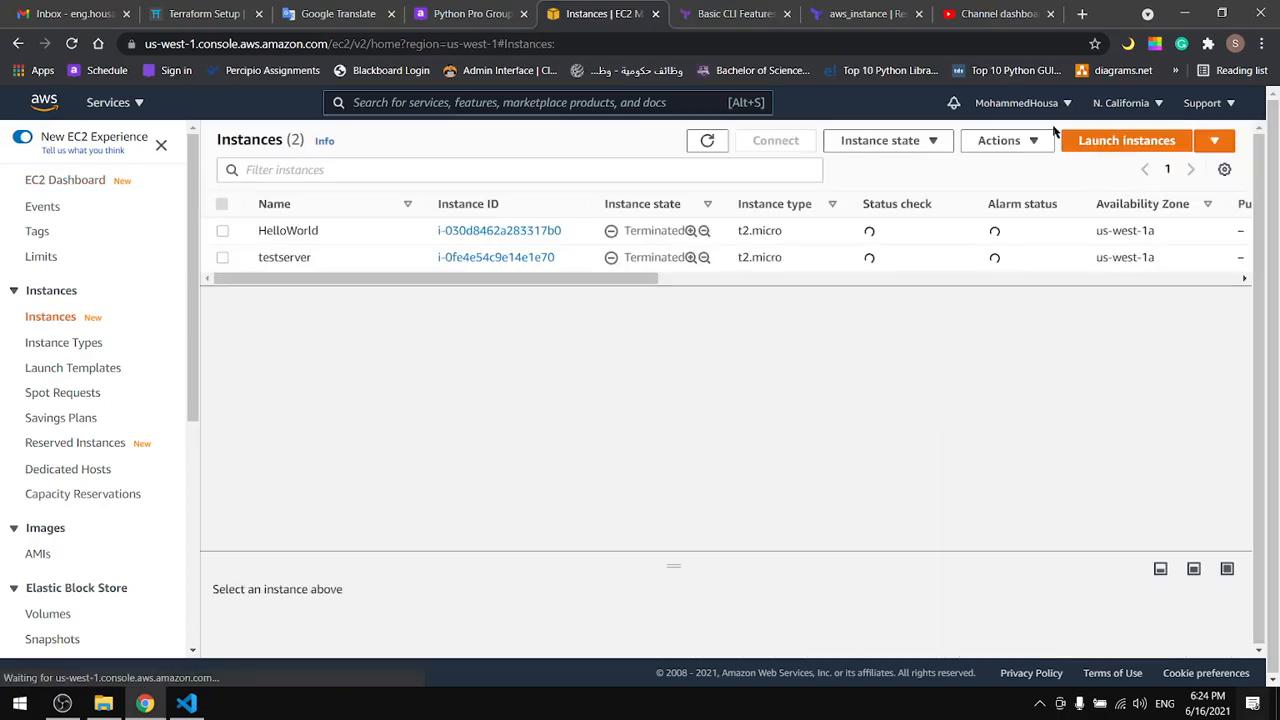
pyautogui.click(1126, 140)
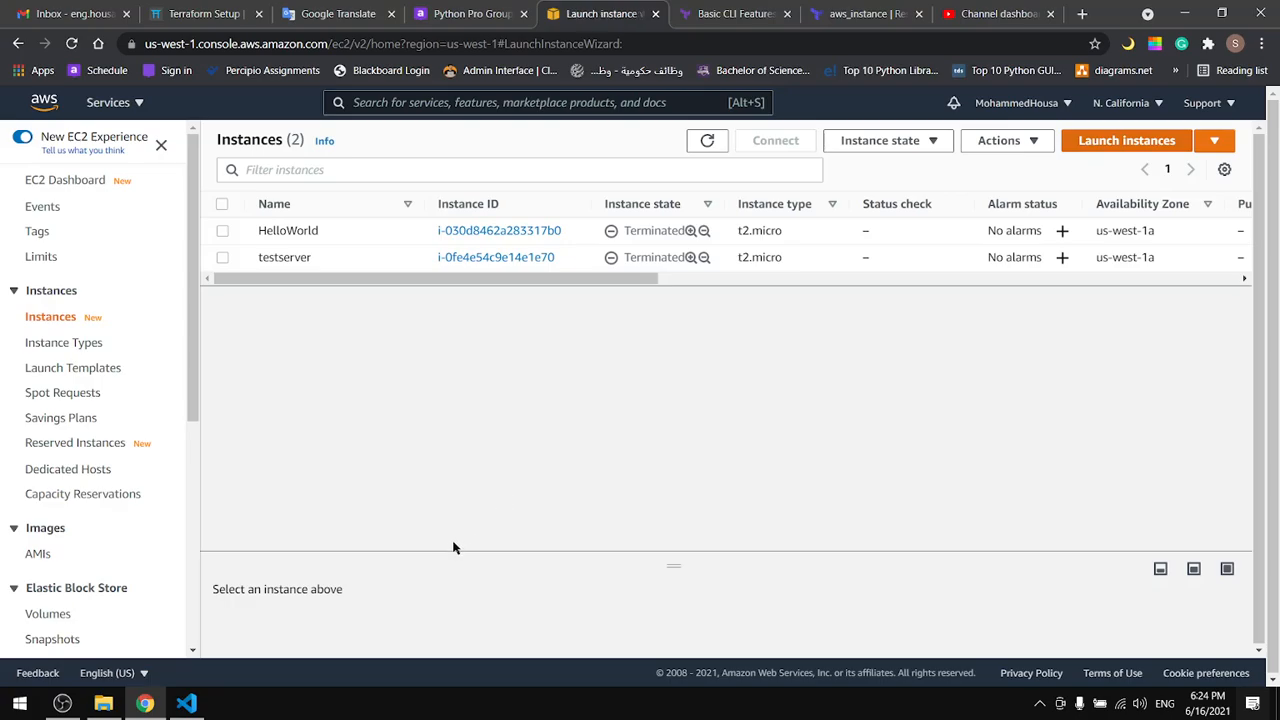
pyautogui.click(1126, 140)
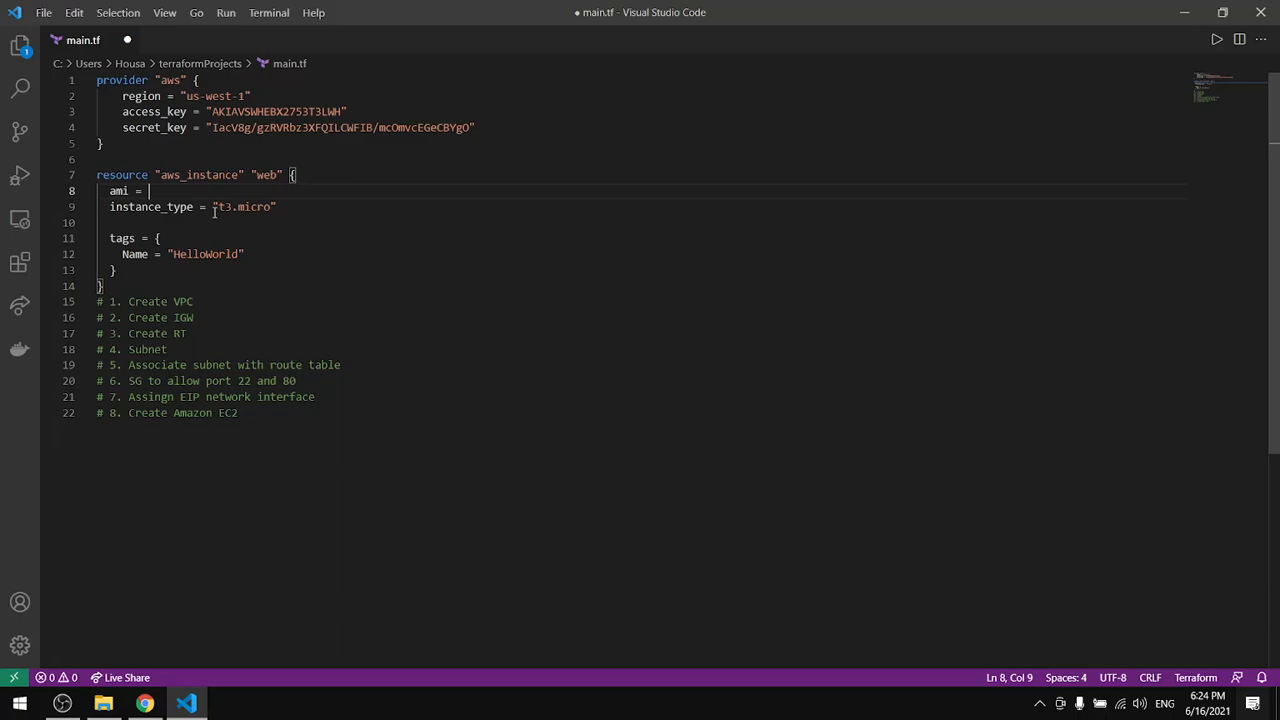
# Step: Set ami "ami-0b2ca94b5b49e0132", instance_type t2.micro and Name tag server, then save main.tf
pyautogui.write('""')
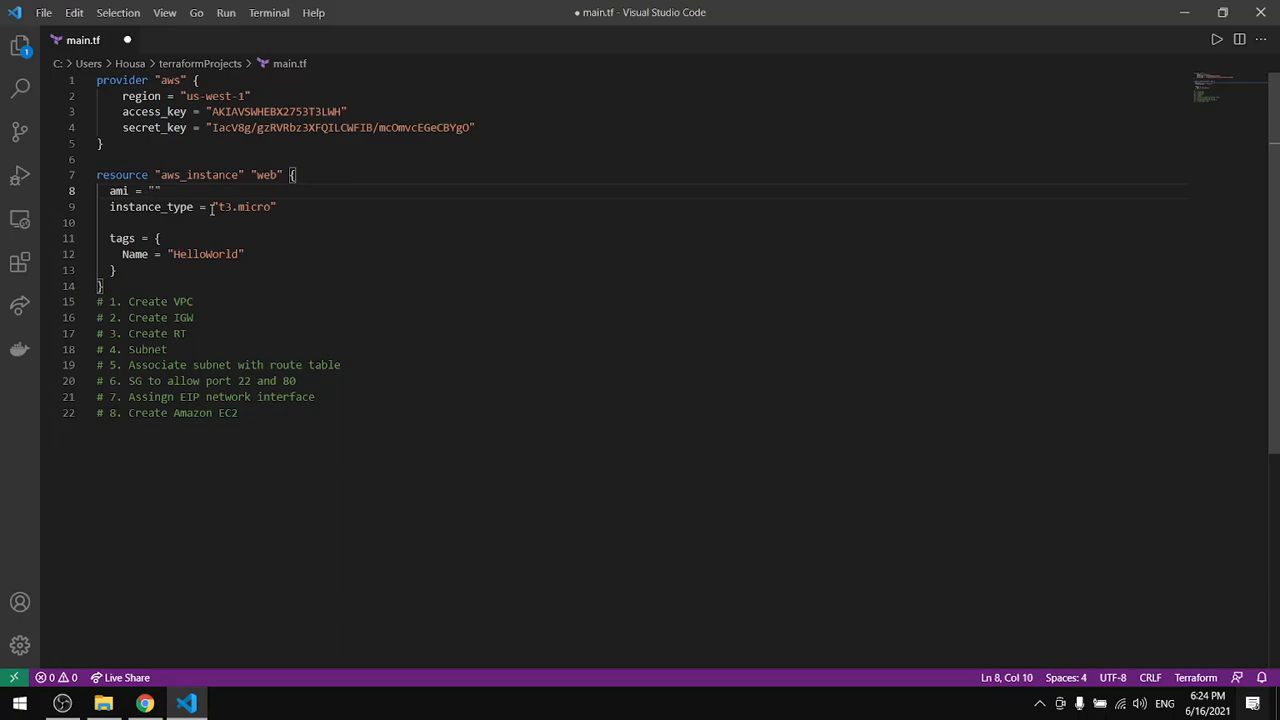
pyautogui.write('ami-0b2ca94b5b49e0132')
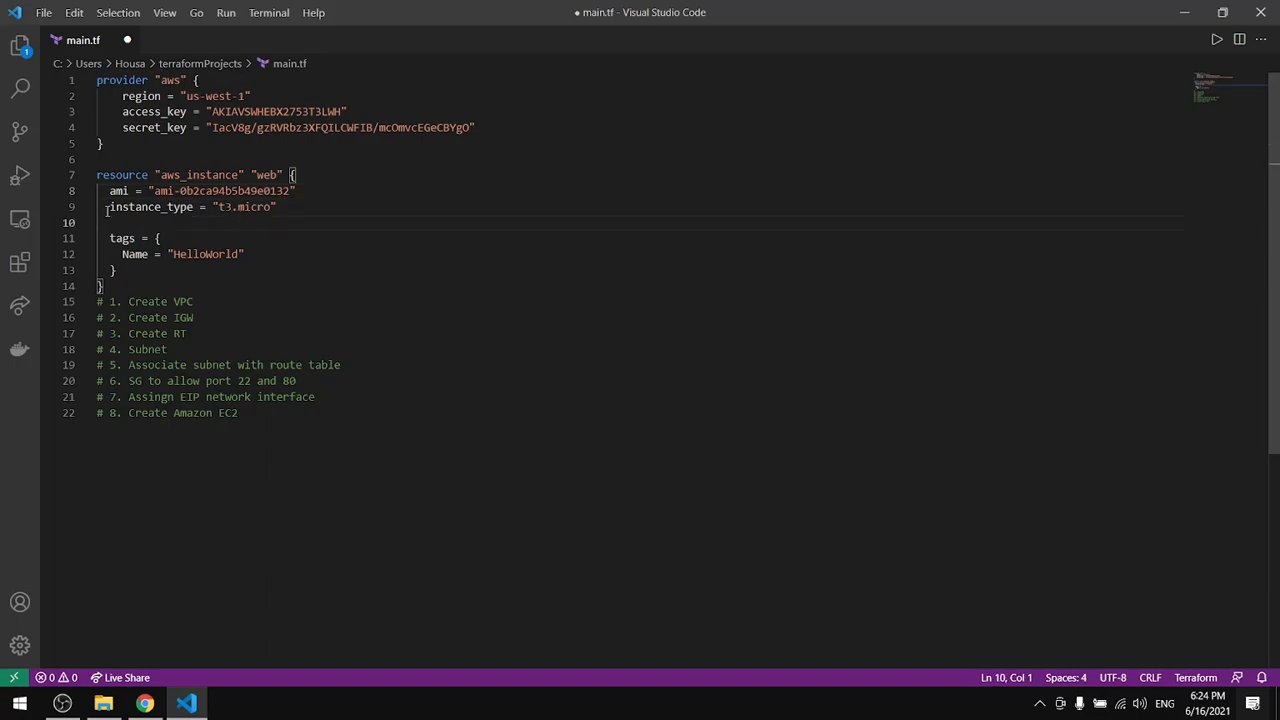
pyautogui.click(224, 206)
pyautogui.write('2')
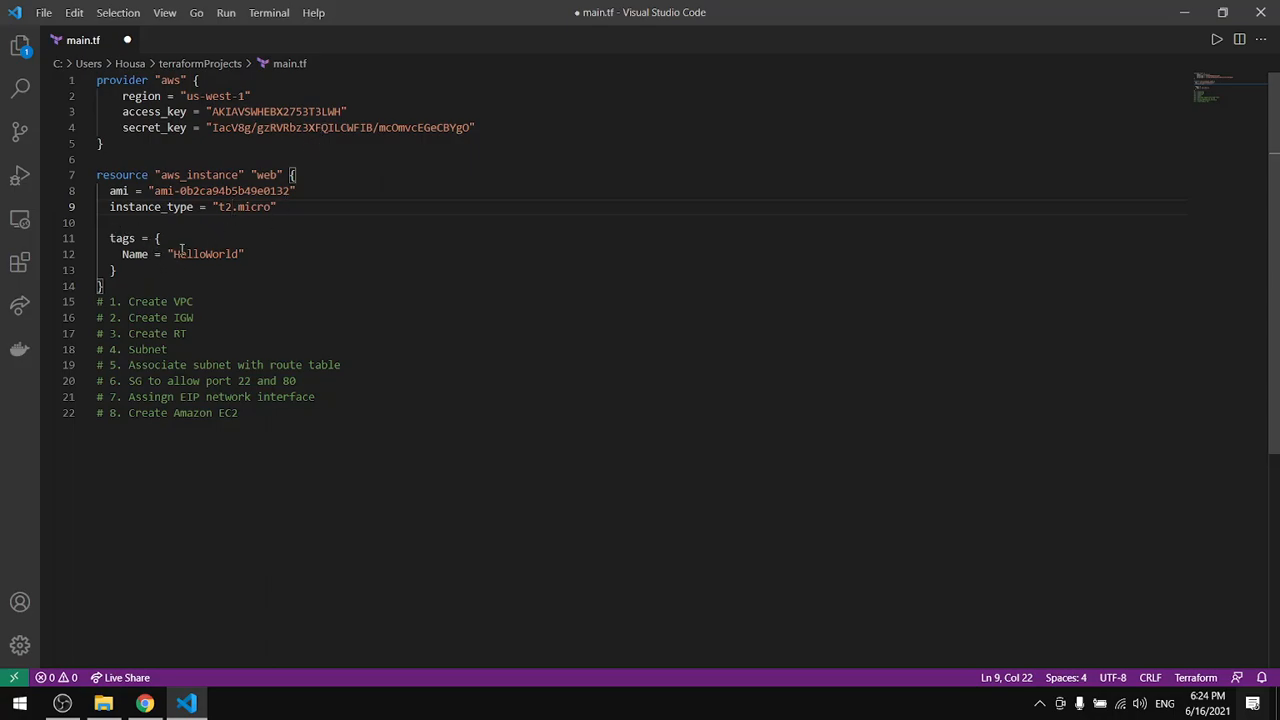
pyautogui.doubleClick(204, 252)
pyautogui.write('server')
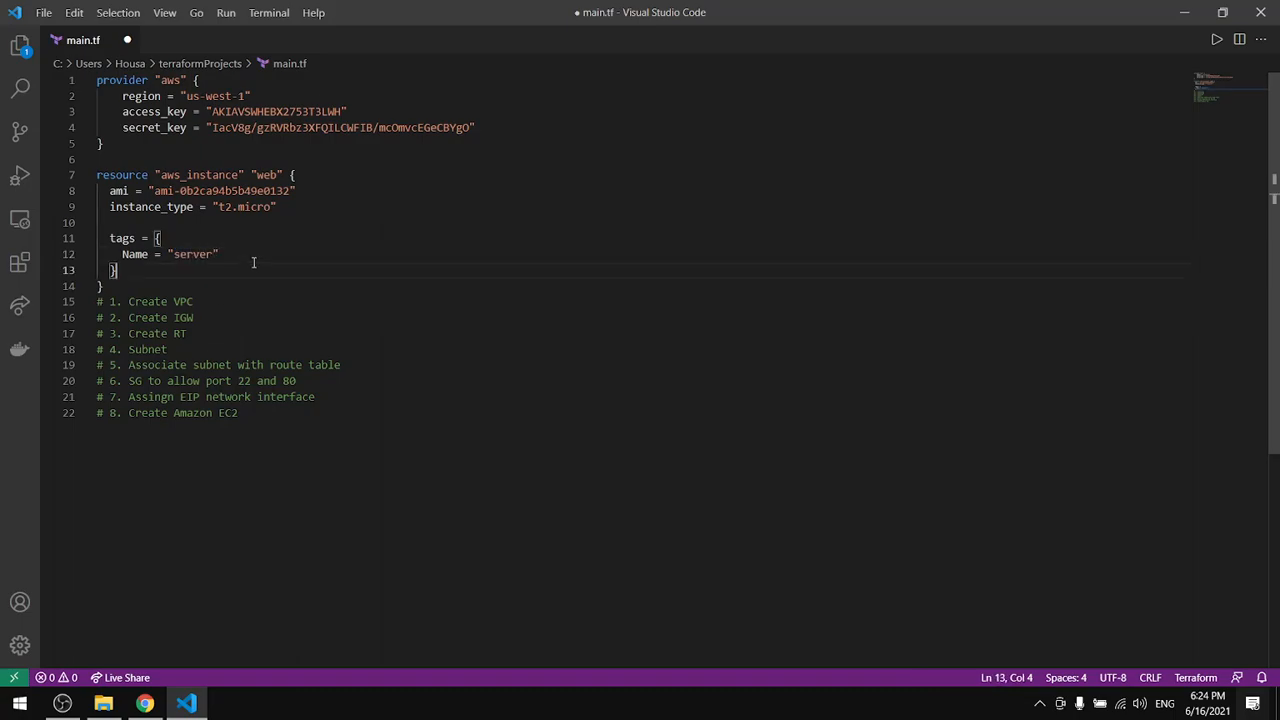
pyautogui.moveTo(380, 420)
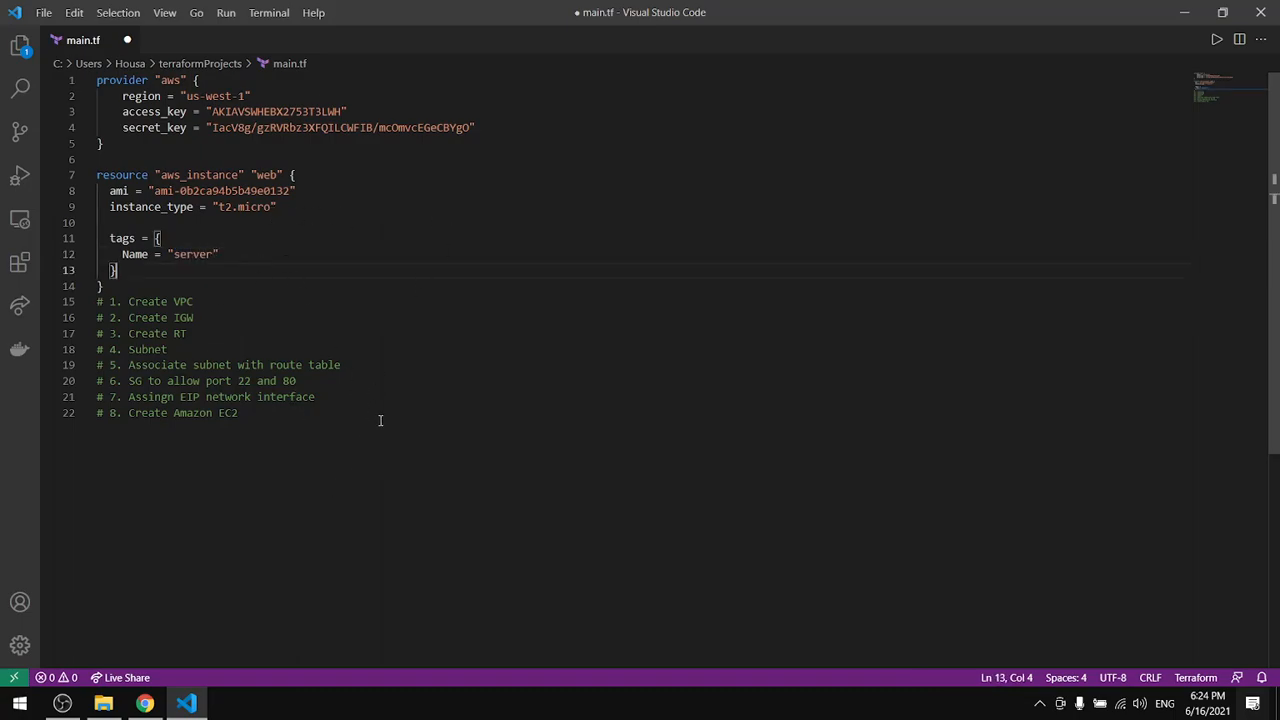
pyautogui.press('Ctrl+s')
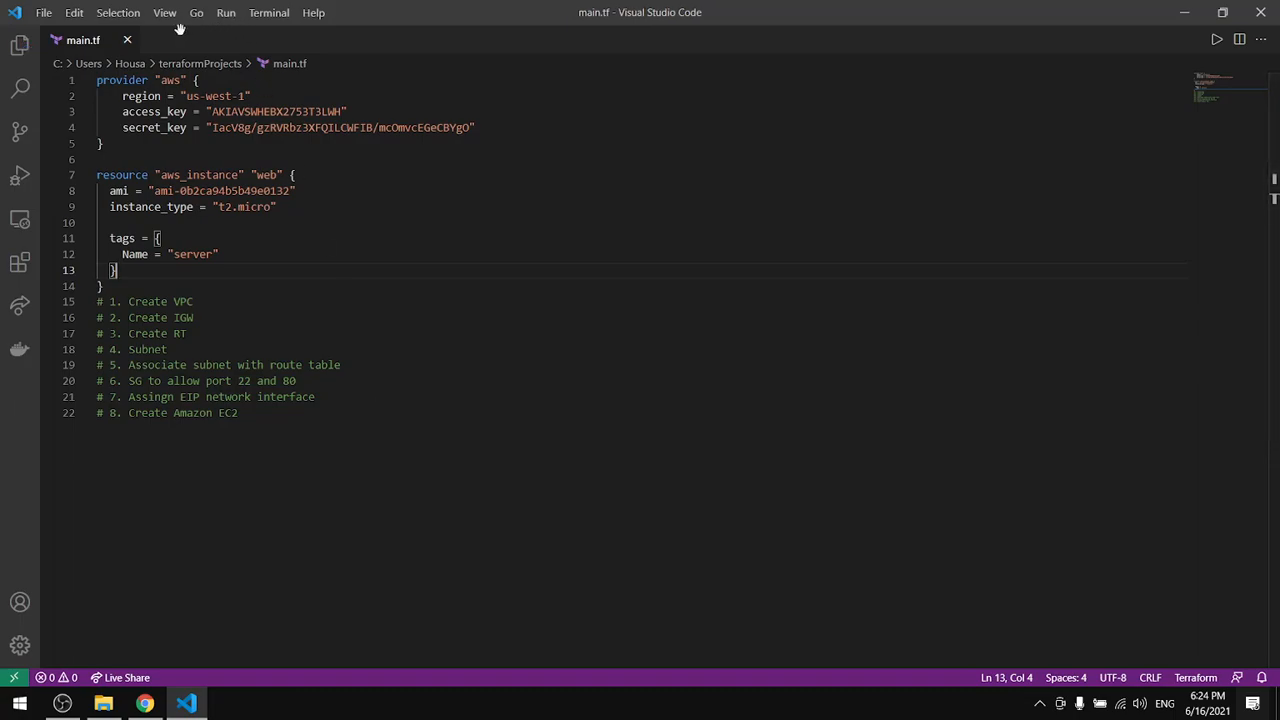
# Step: In a new terminal, cd into terraformProjects and list its contents showing main.tf
pyautogui.click(268, 12)
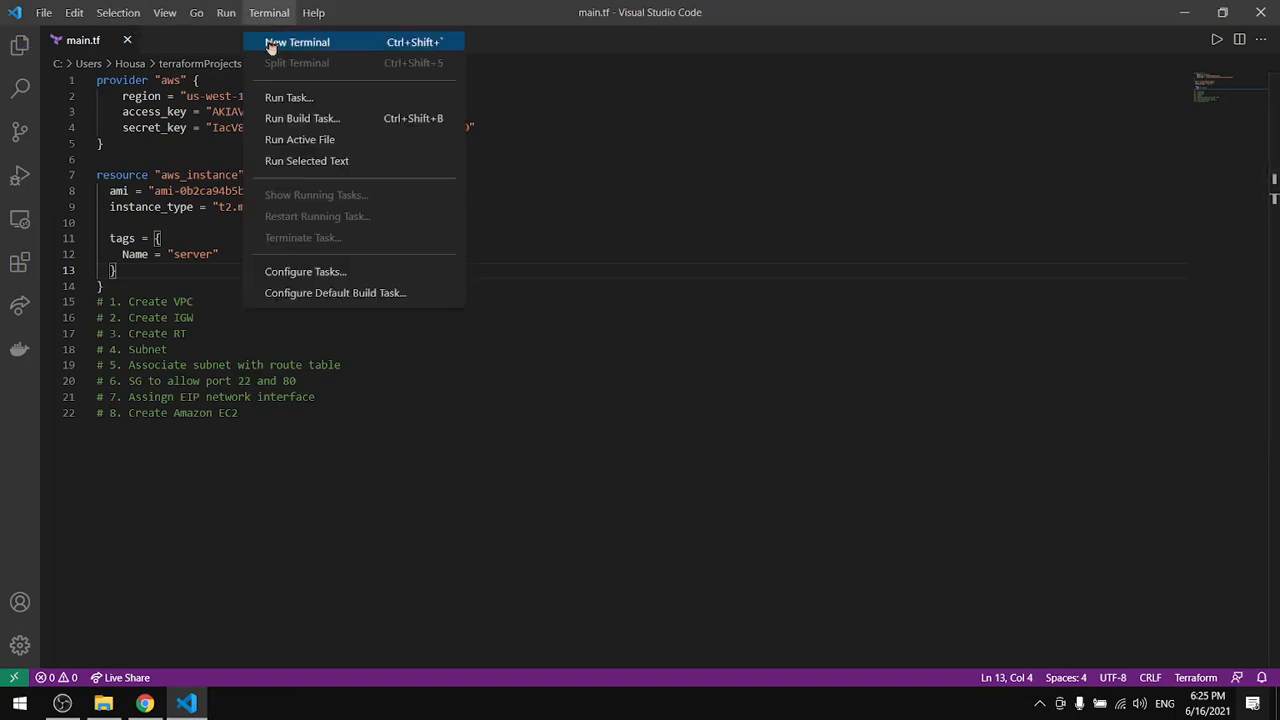
pyautogui.click(296, 40)
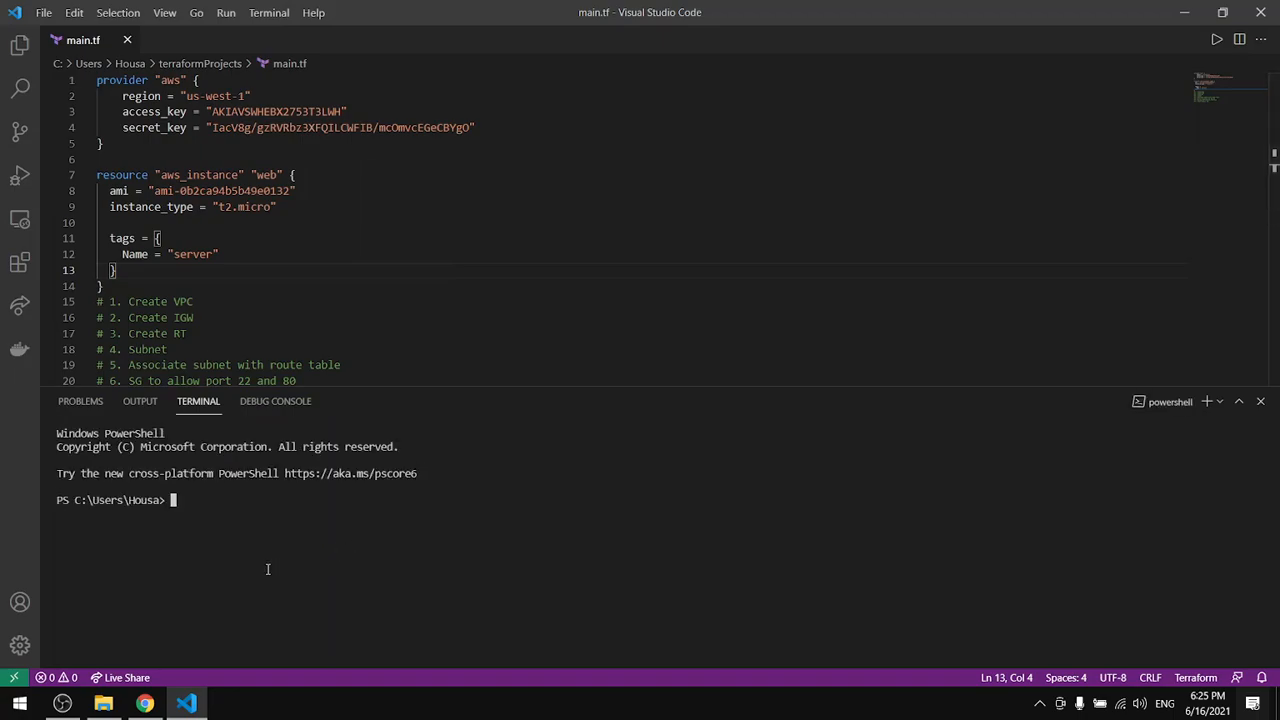
pyautogui.moveTo(316, 528)
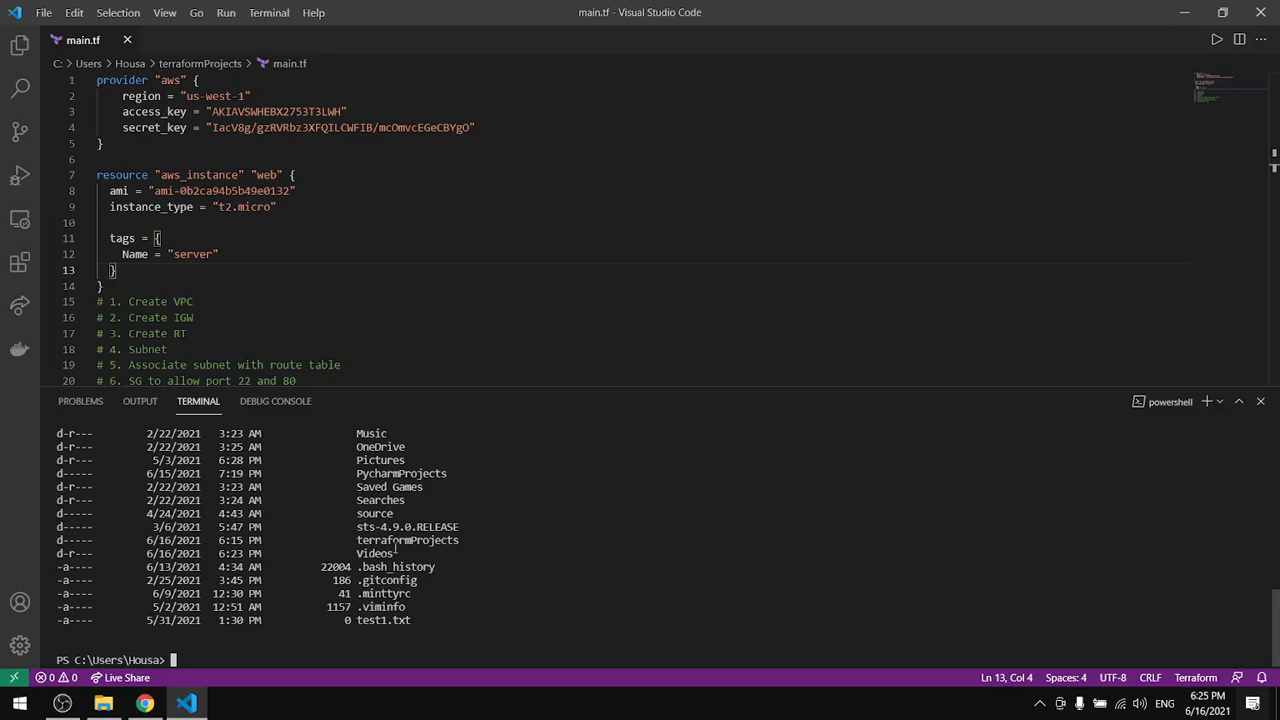
pyautogui.doubleClick(408, 540)
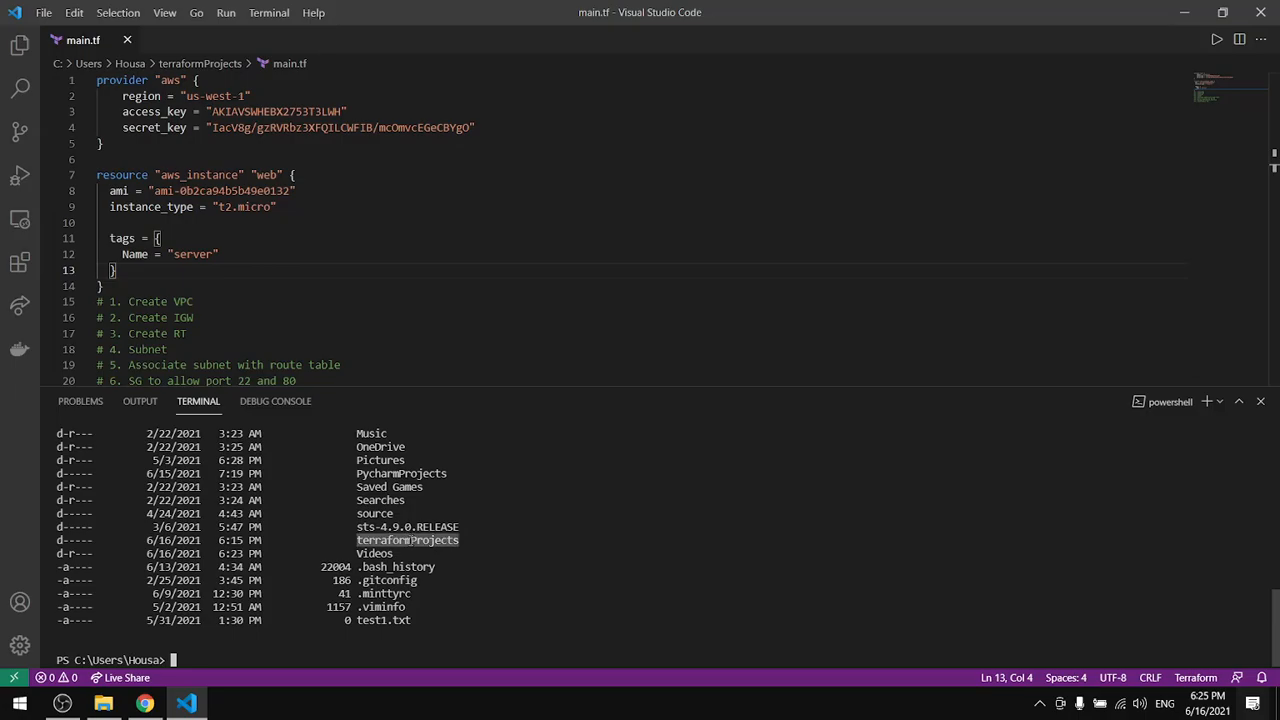
pyautogui.moveTo(252, 678)
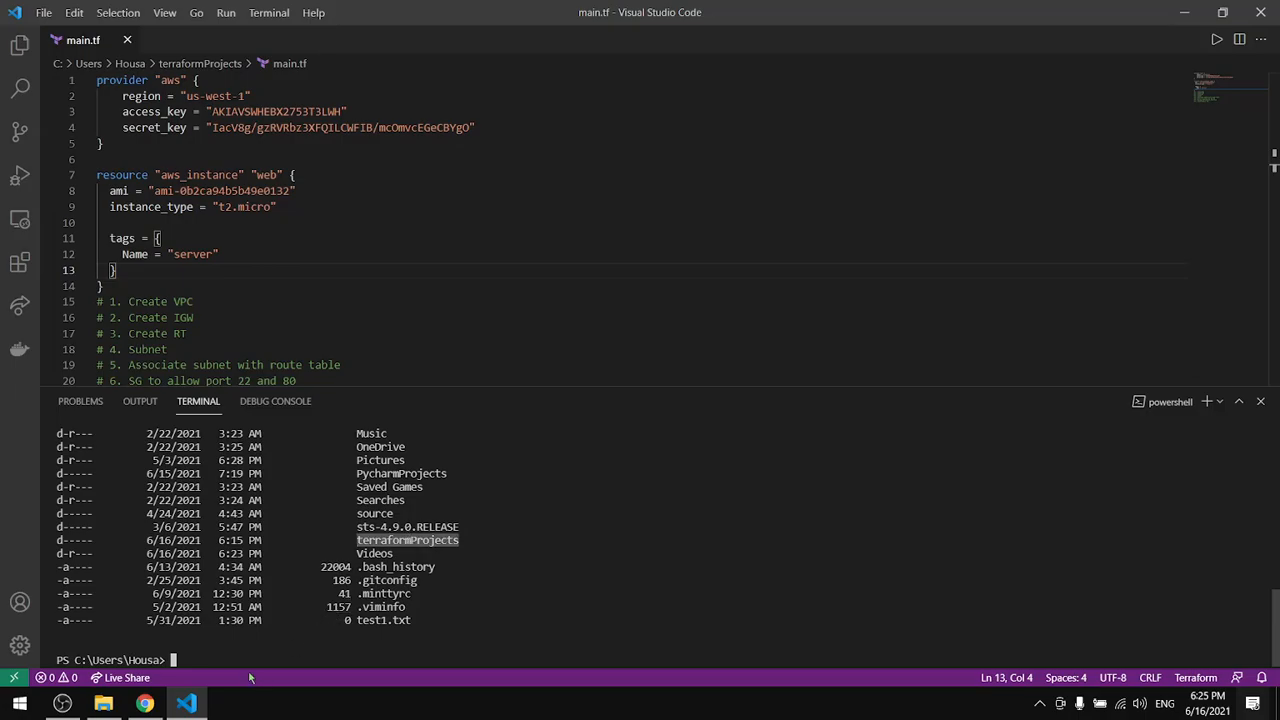
pyautogui.write('cd')
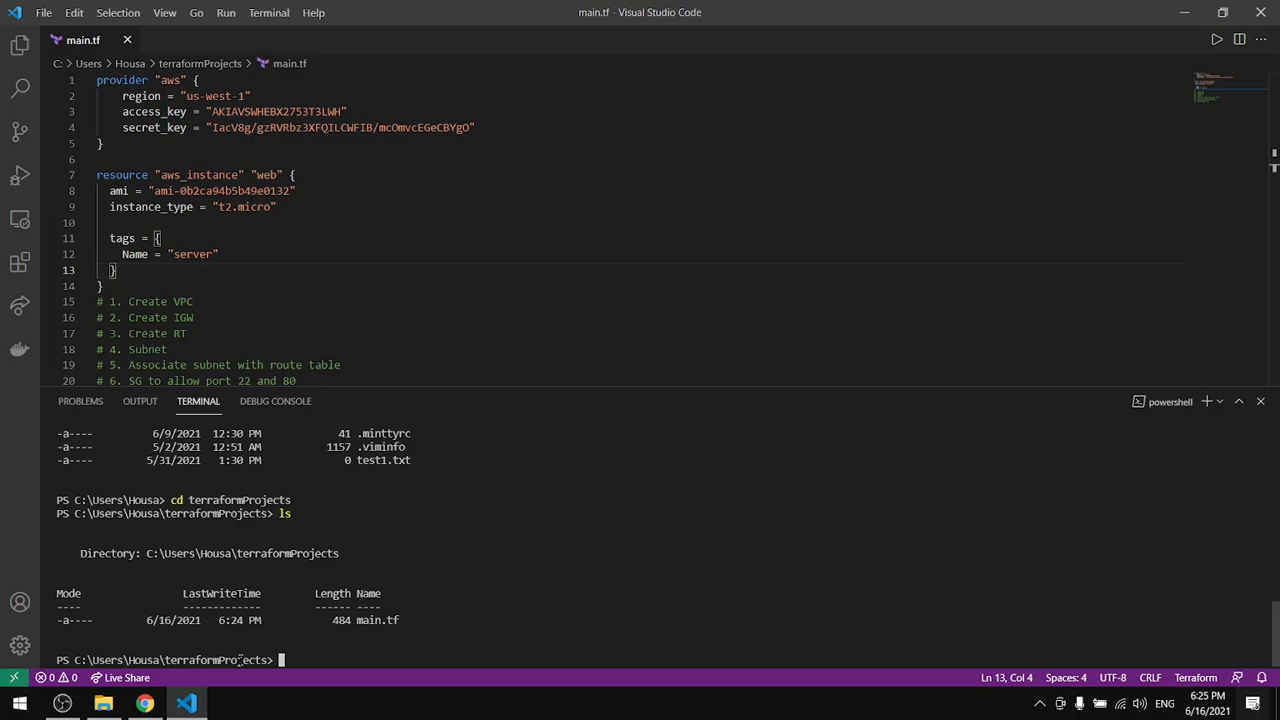
pyautogui.write('te')
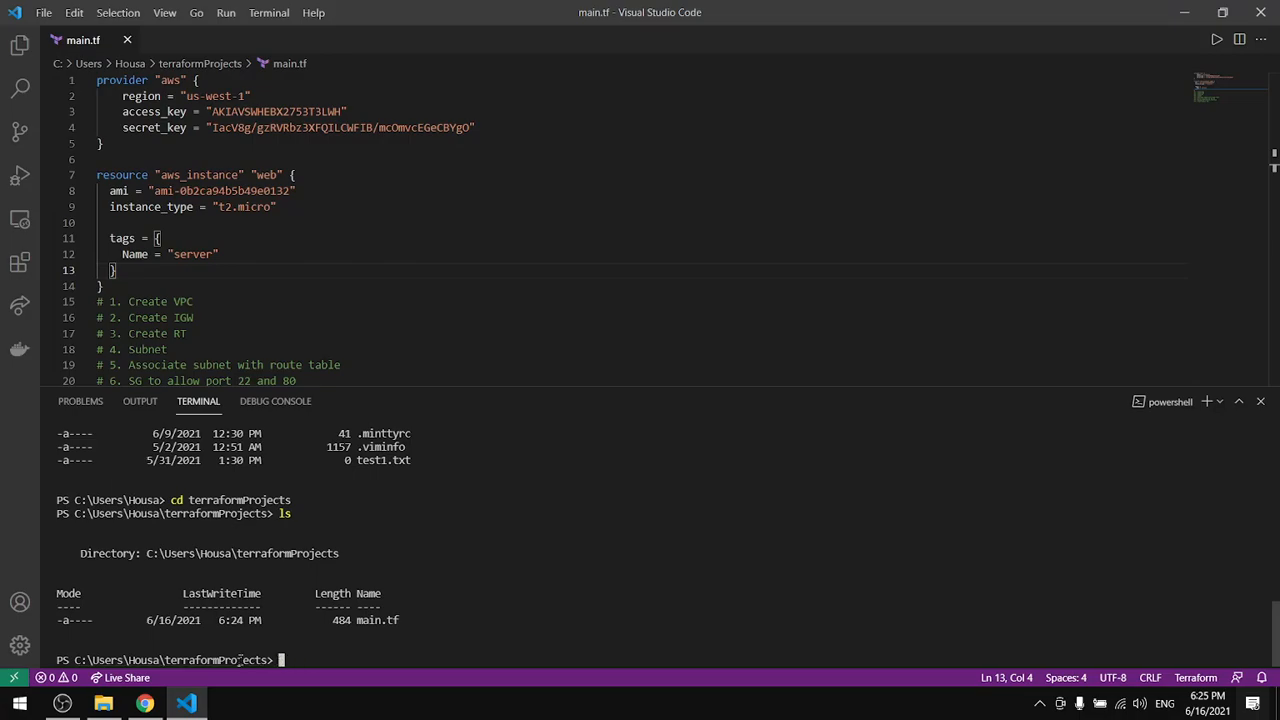
pyautogui.click(600, 12)
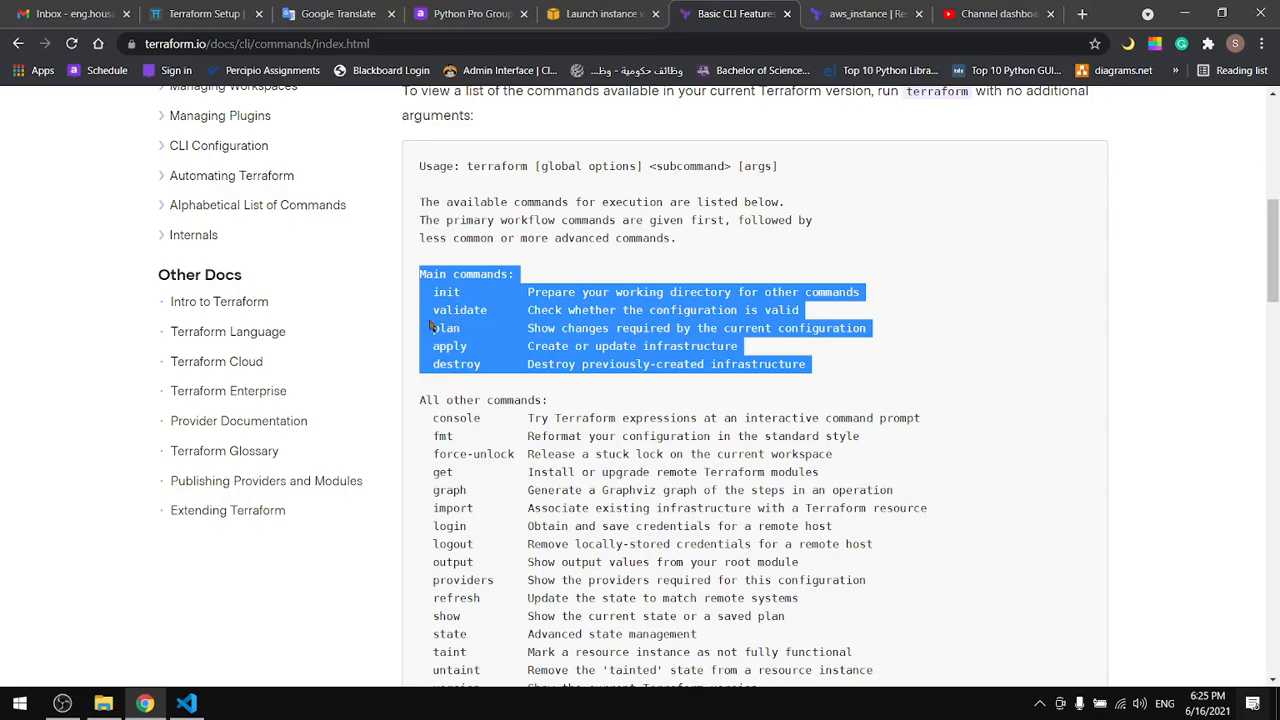
pyautogui.moveTo(424, 320)
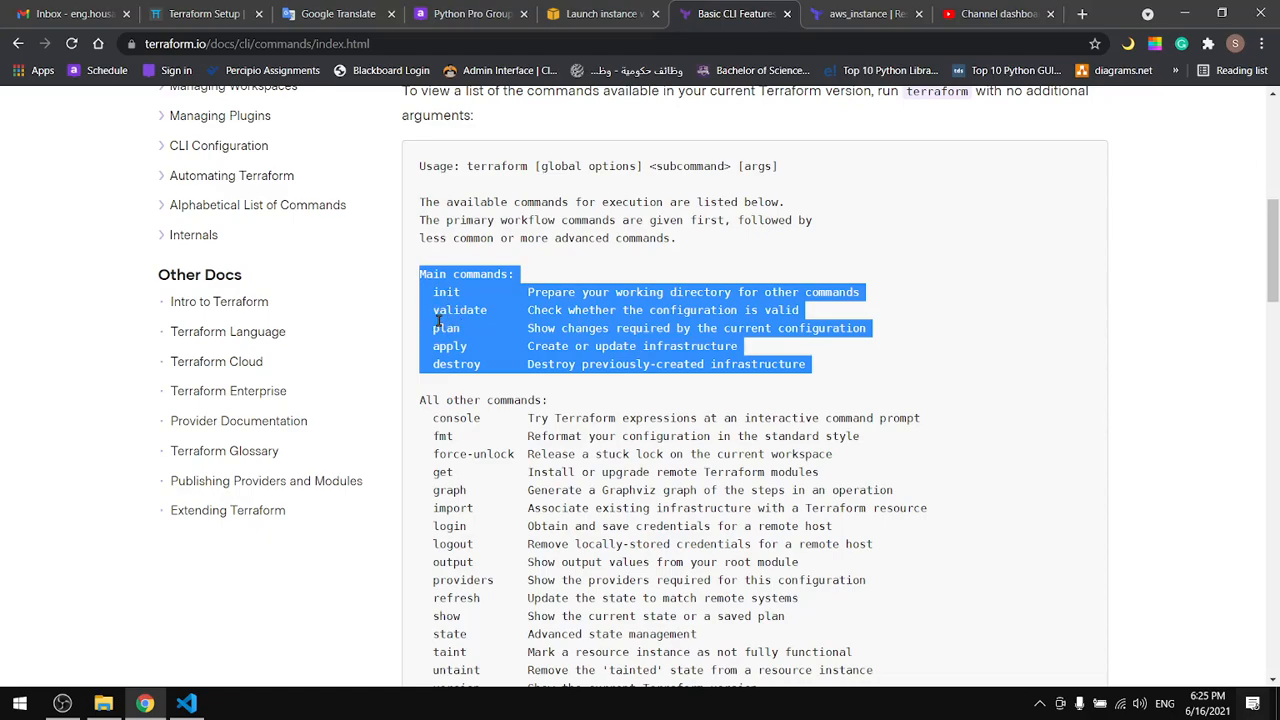
pyautogui.moveTo(442, 328)
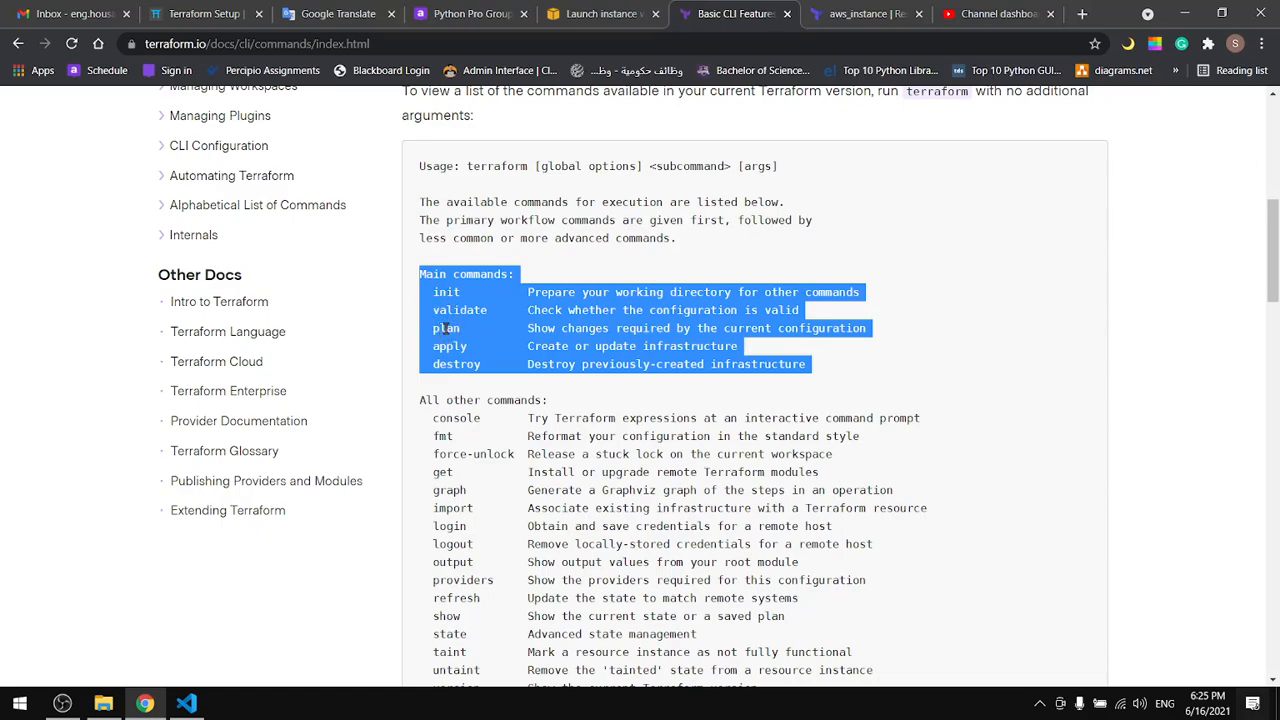
pyautogui.moveTo(444, 384)
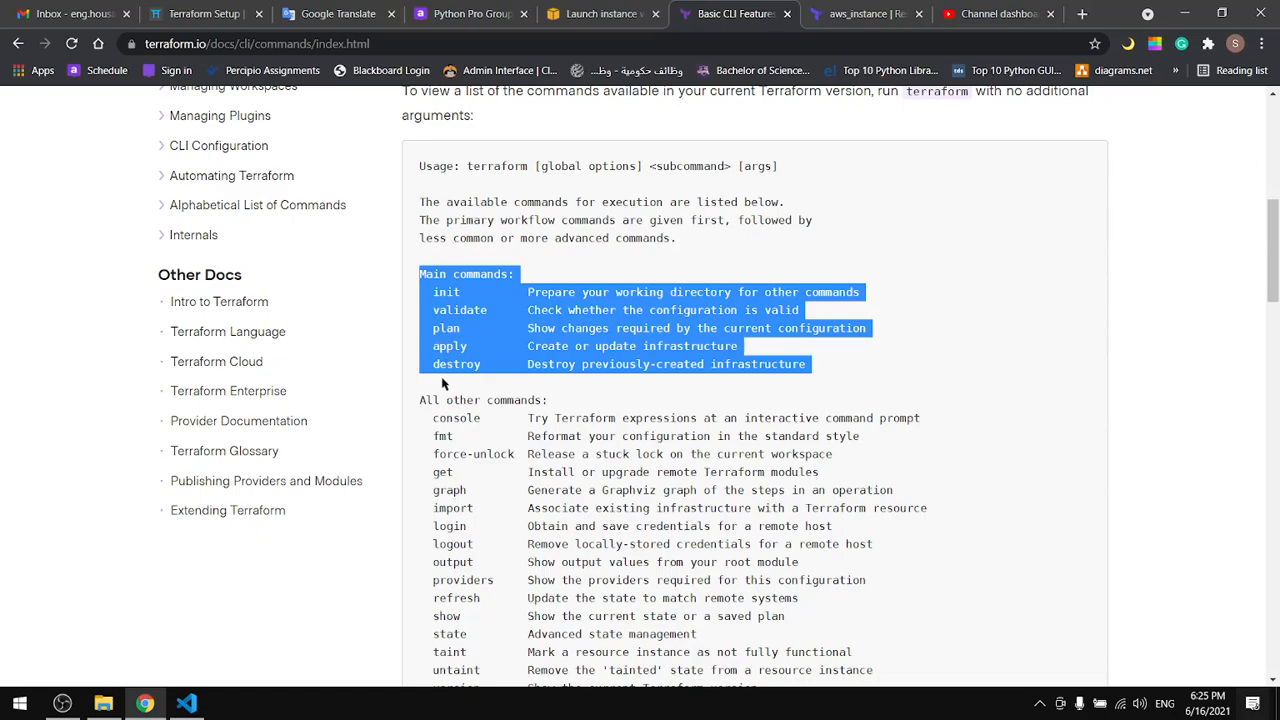
pyautogui.click(184, 704)
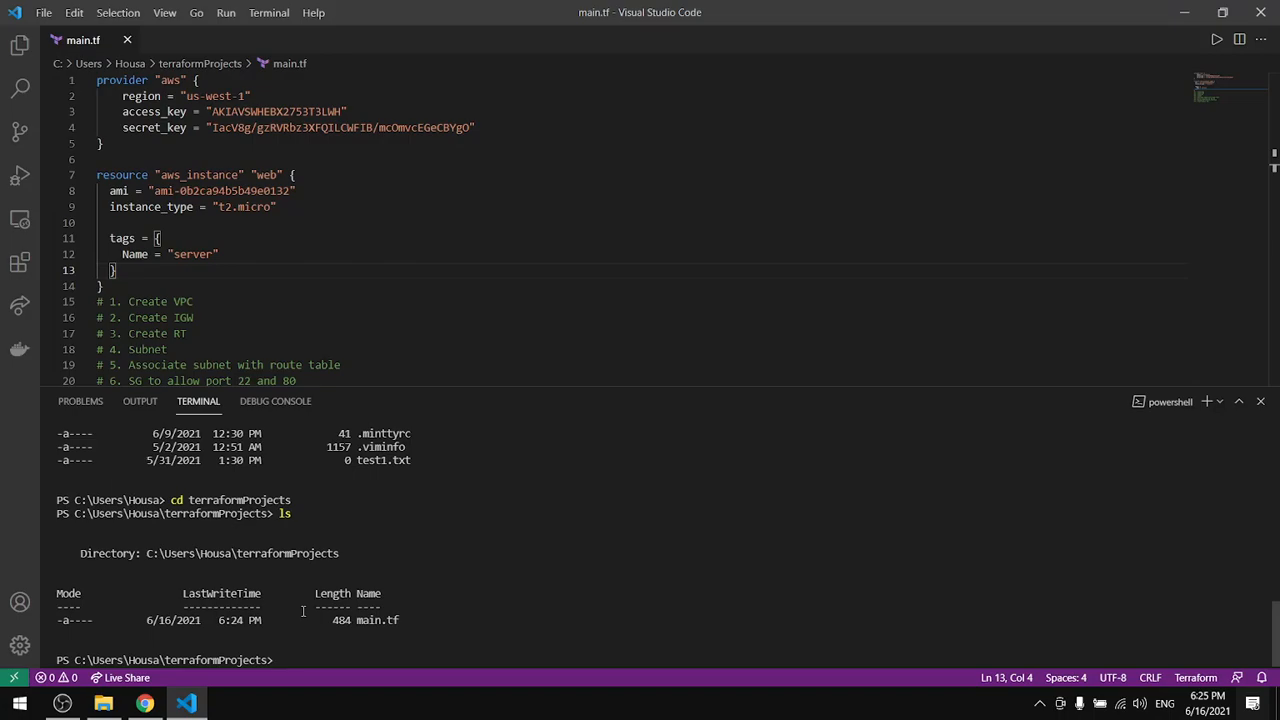
# Step: Run terraform init to initialize the terraformProjects configuration
pyautogui.write('terraform.io/docs/cli/commands/index.html')
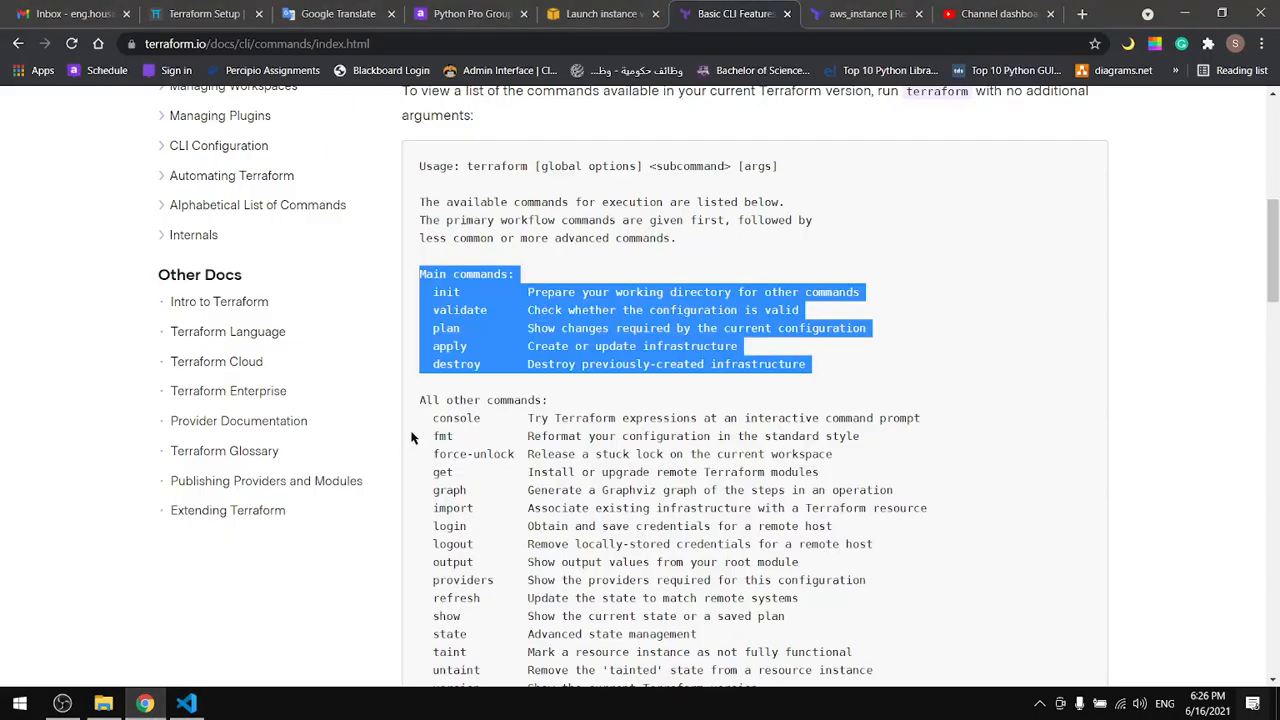
# Step: Run terraform validate, confirming main.tf's configuration is valid
pyautogui.doubleClick(460, 308)
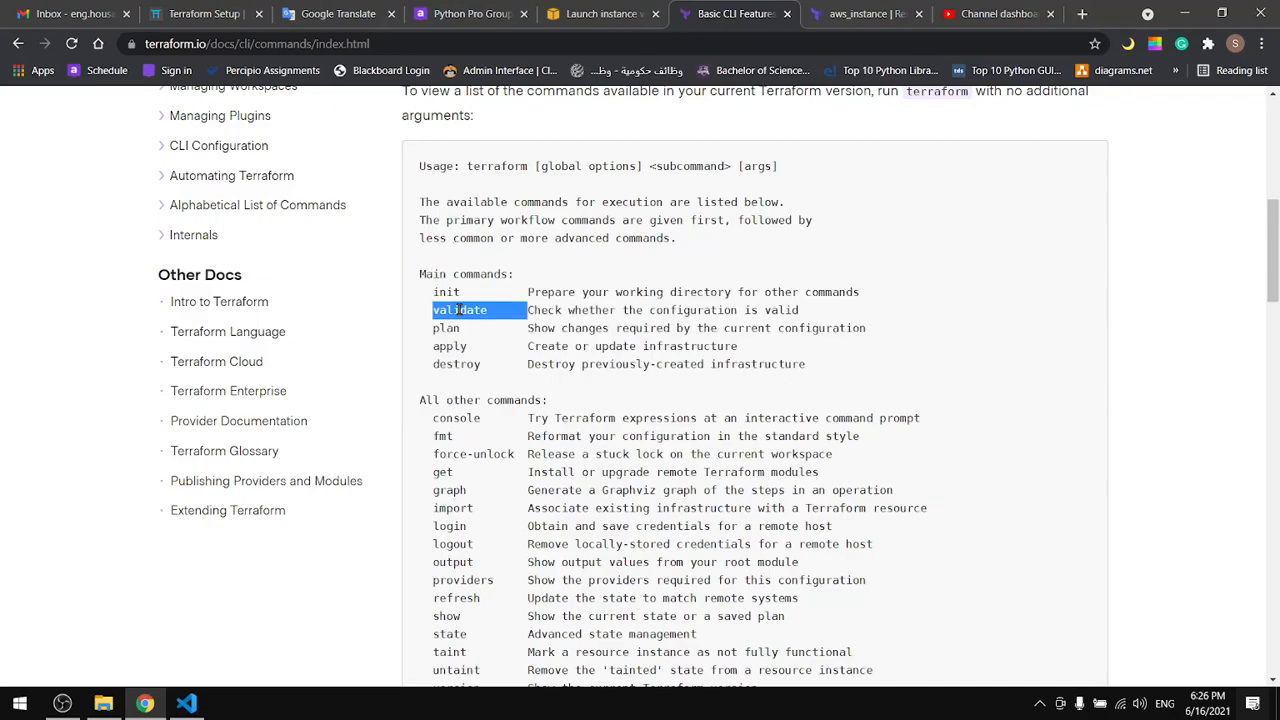
pyautogui.click(184, 700)
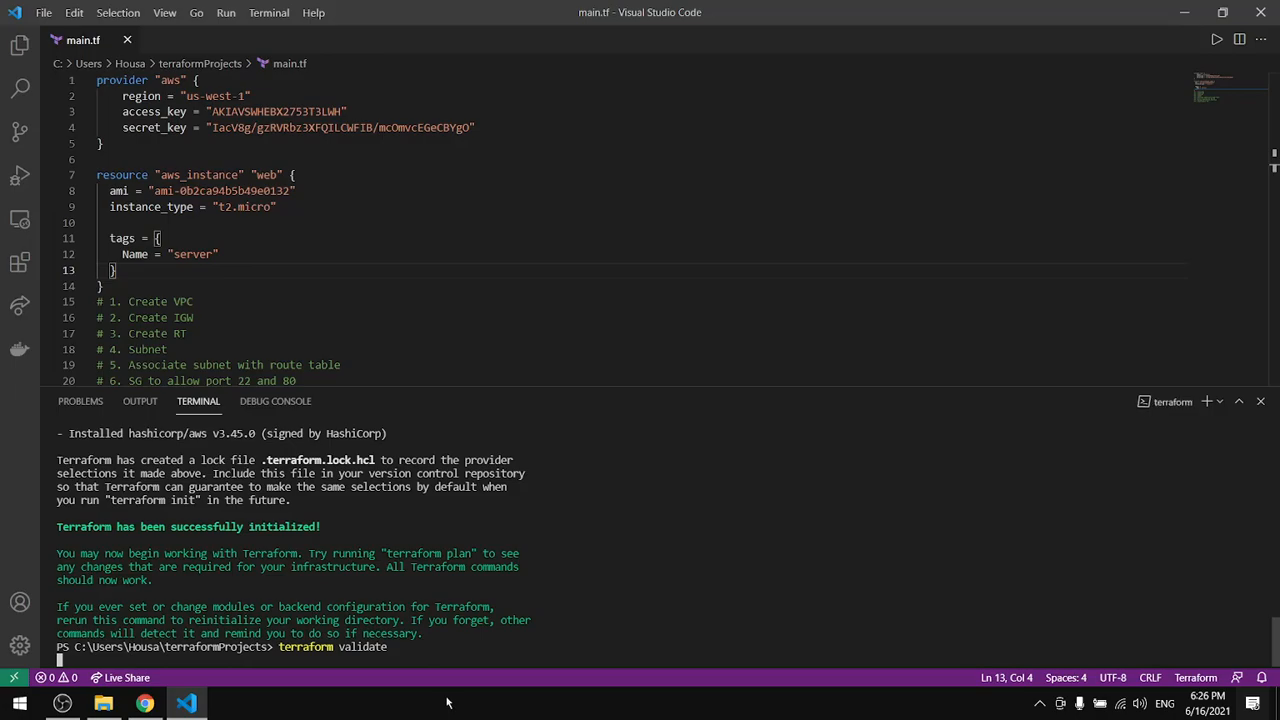
pyautogui.press('Enter')
pyautogui.write('terraform plan')
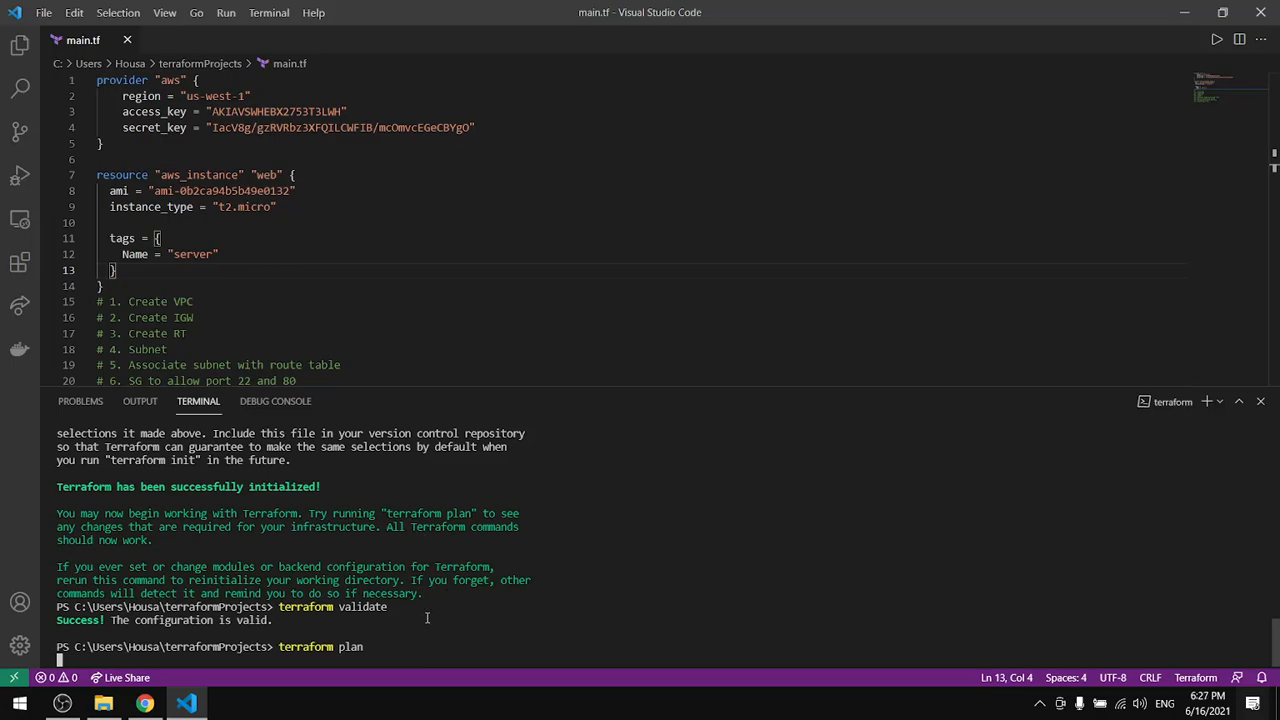
# Step: Run terraform plan, showing aws_instance.web: 1 to add, 0 to change, 0 to destroy
pyautogui.press('Enter')
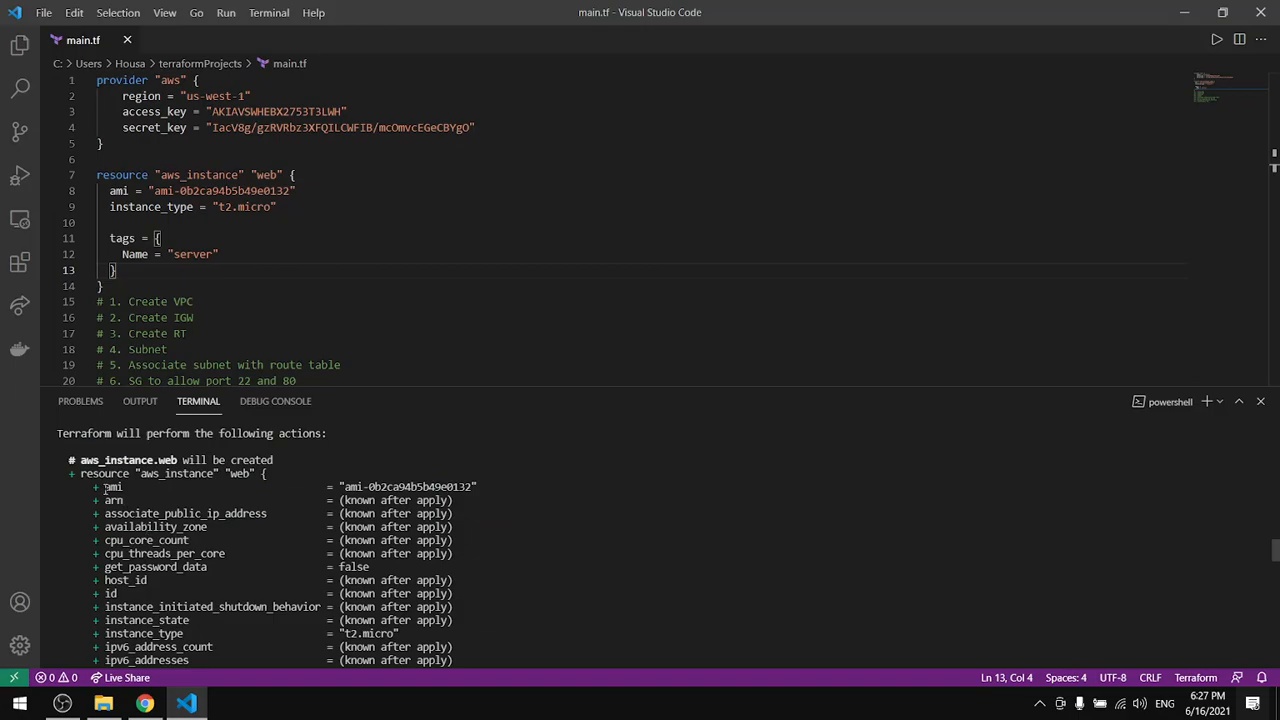
pyautogui.scroll(-3)
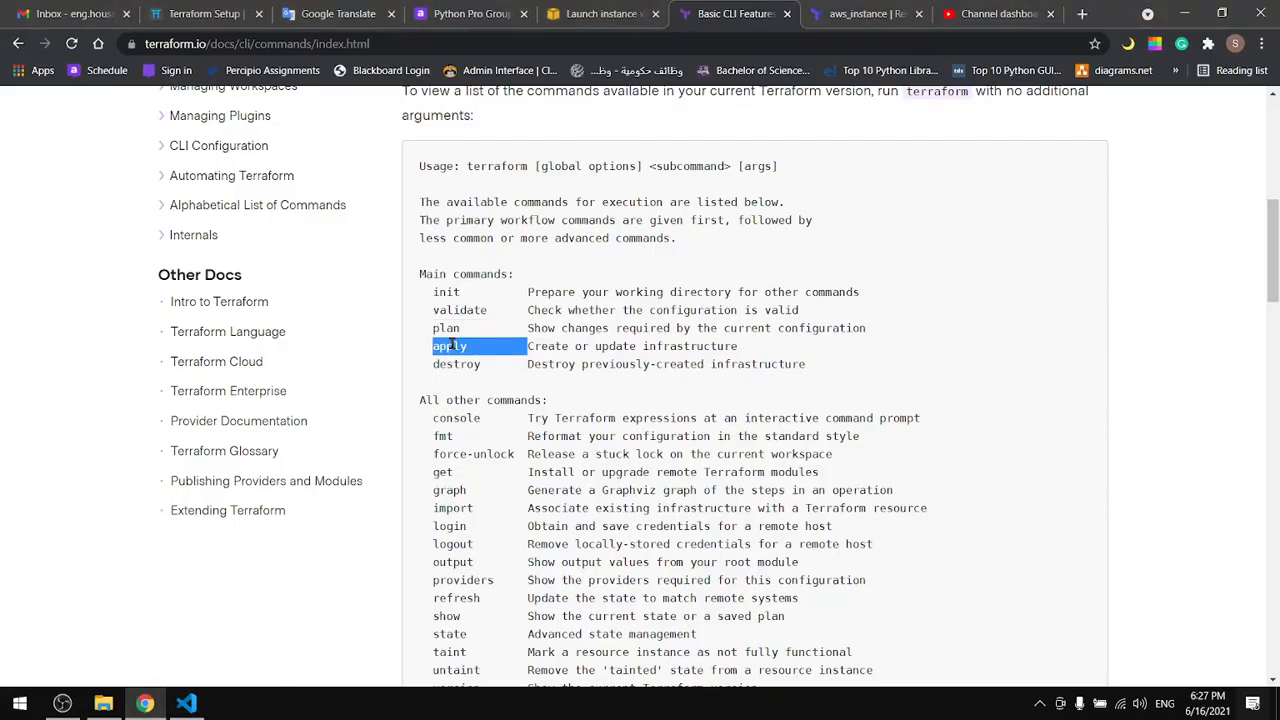
pyautogui.click(184, 700)
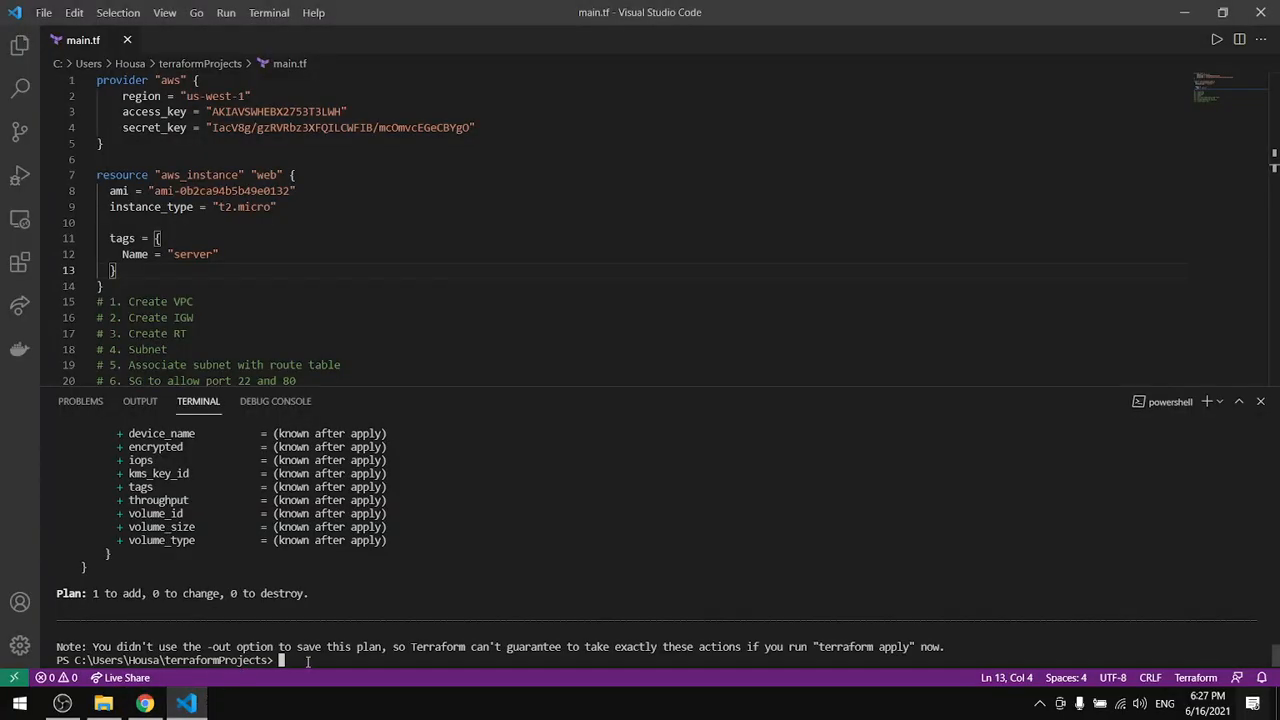
pyautogui.write('terraform plan')
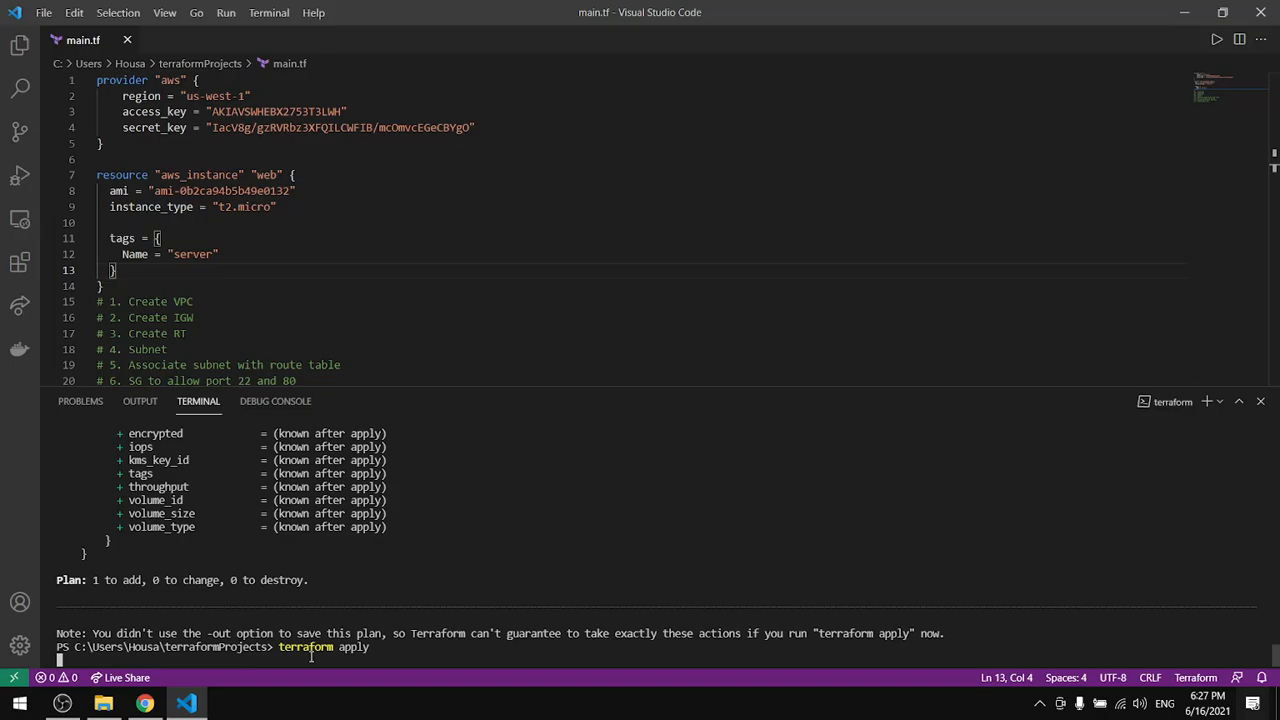
# Step: Run terraform apply and confirm with yes to create the server instance
pyautogui.press('Enter')
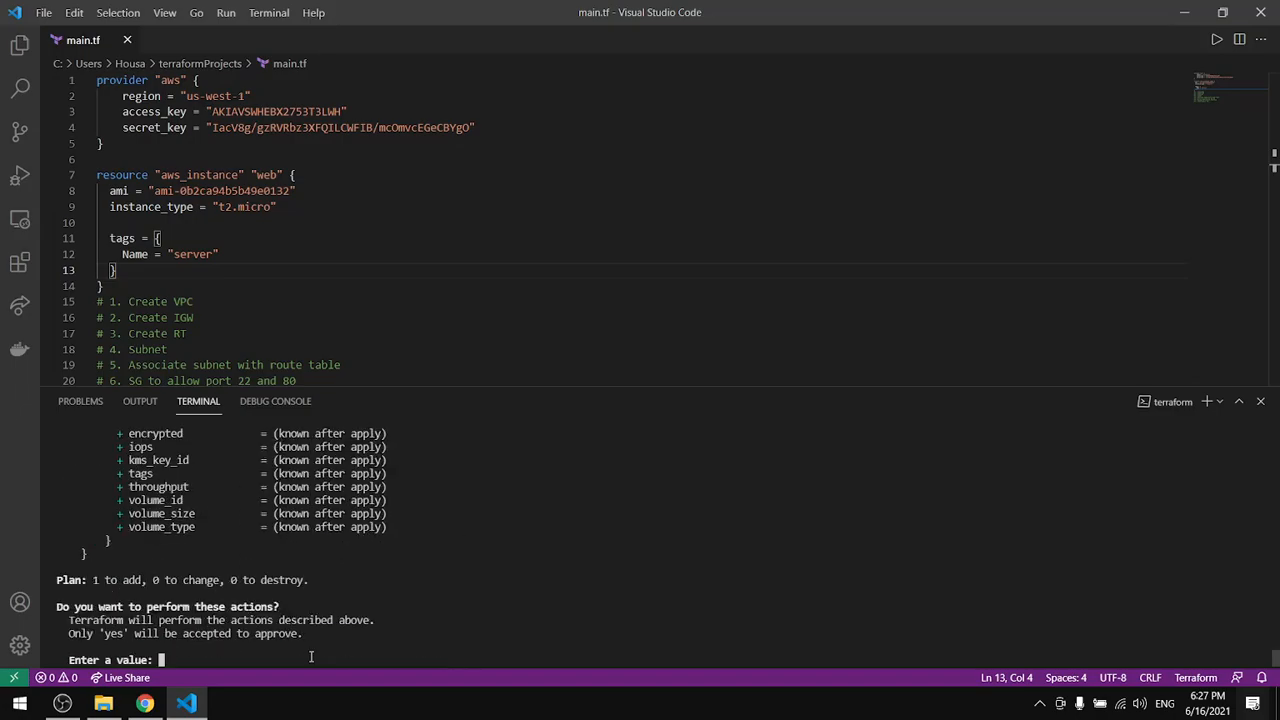
pyautogui.write('yes')
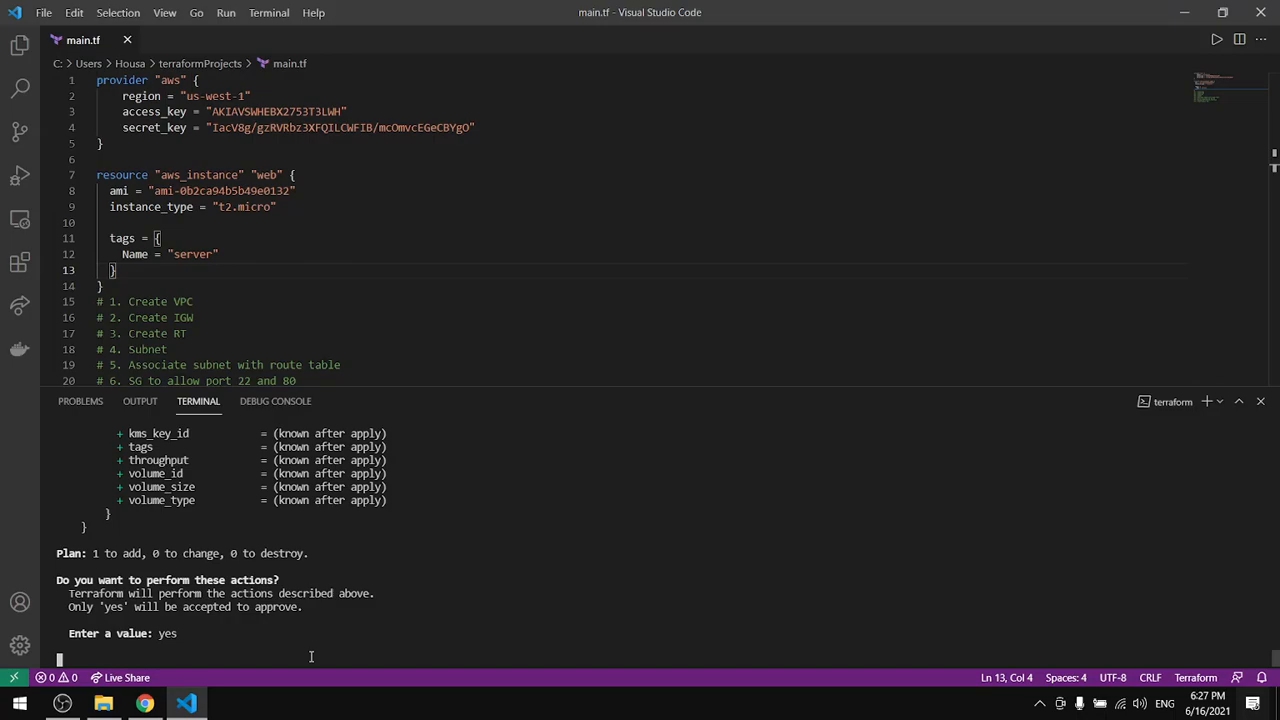
pyautogui.press('Enter')
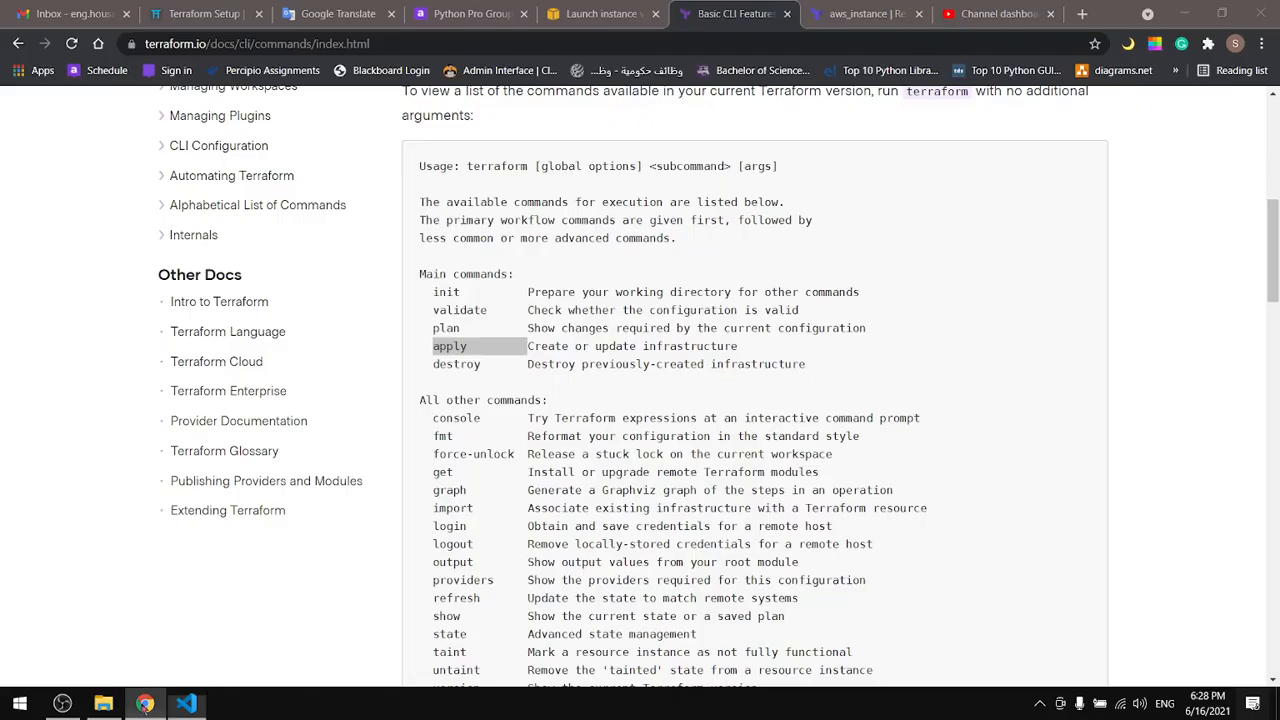
# Step: Verify the new t2.micro server instance is running in the EC2 Instances list
pyautogui.click(592, 14)
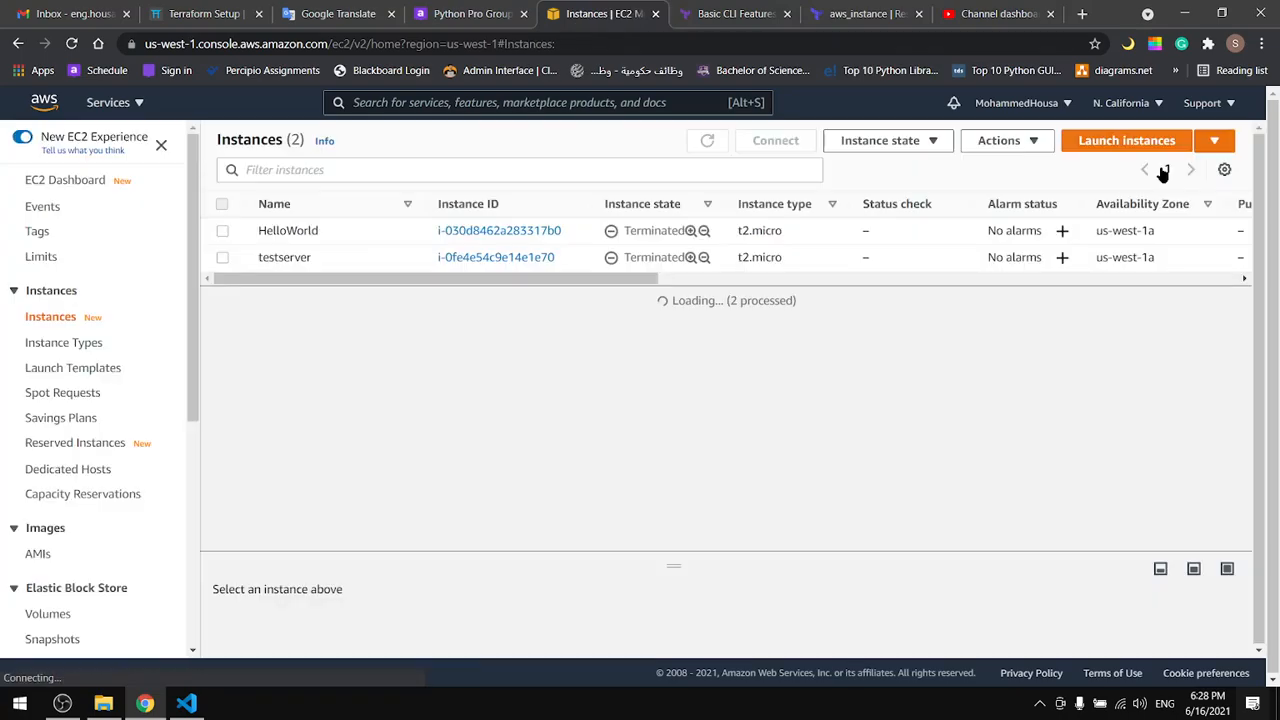
pyautogui.click(708, 140)
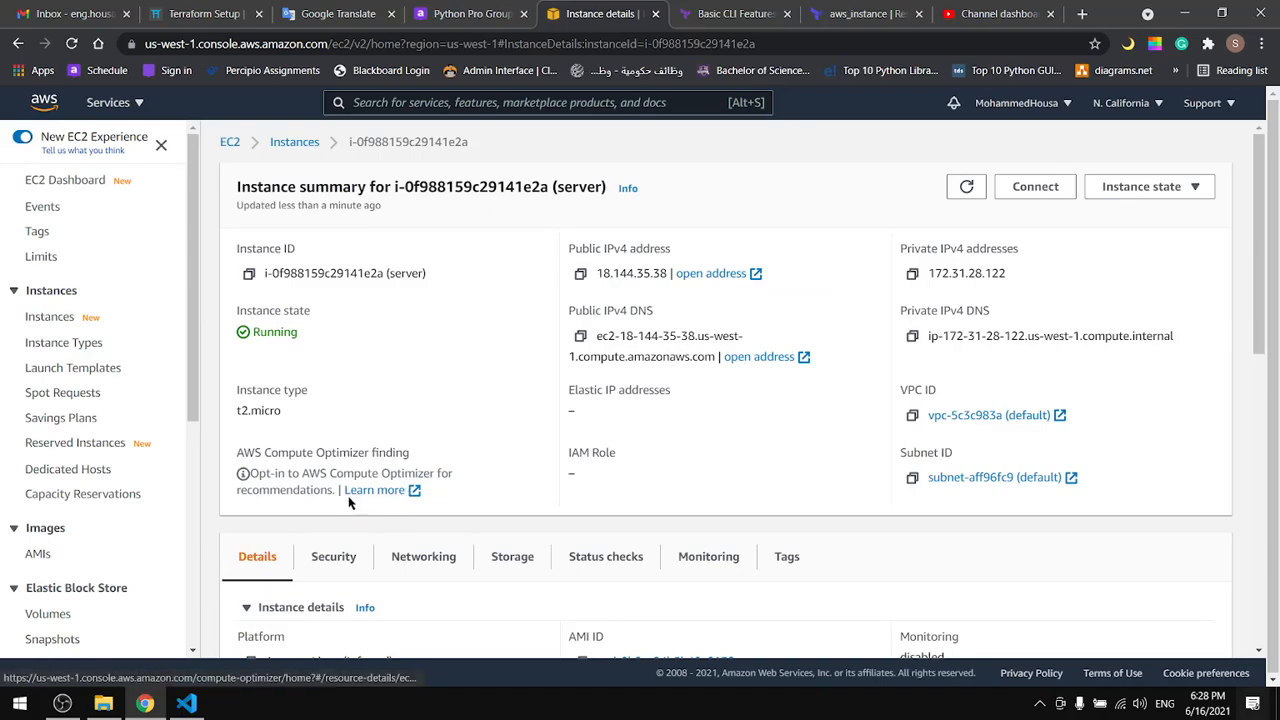
pyautogui.scroll(-3)
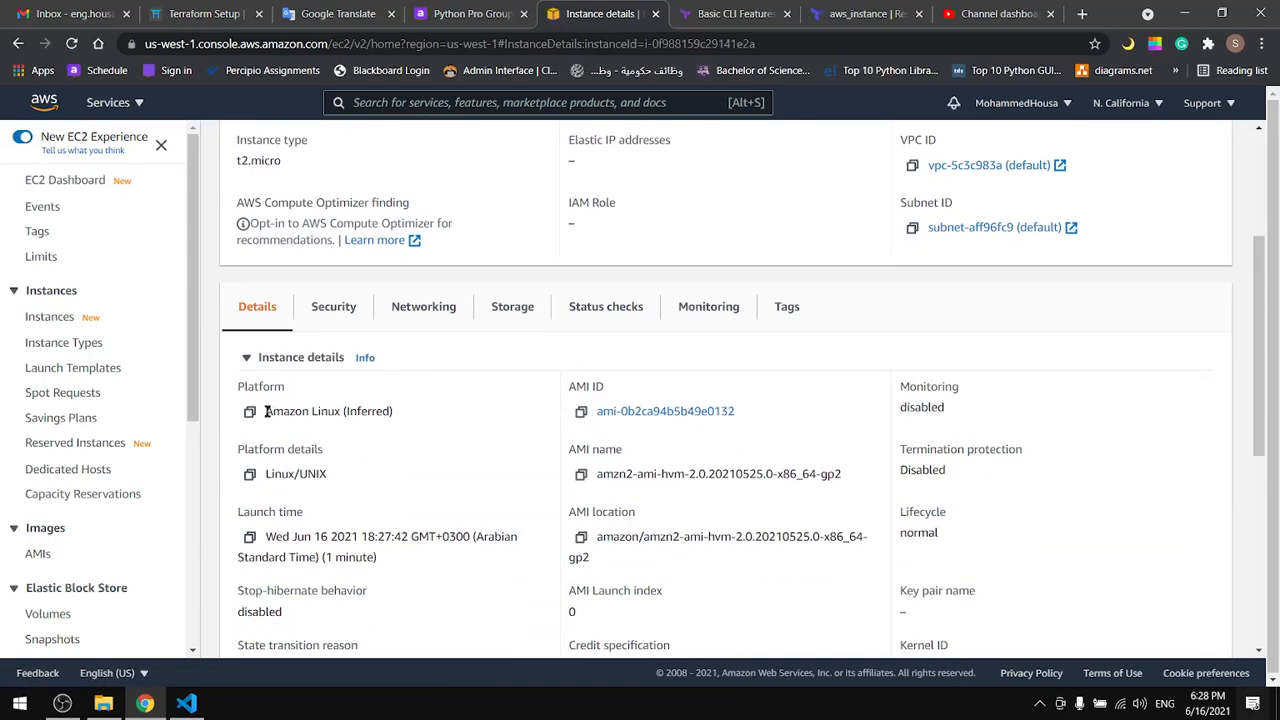
pyautogui.doubleClick(300, 412)
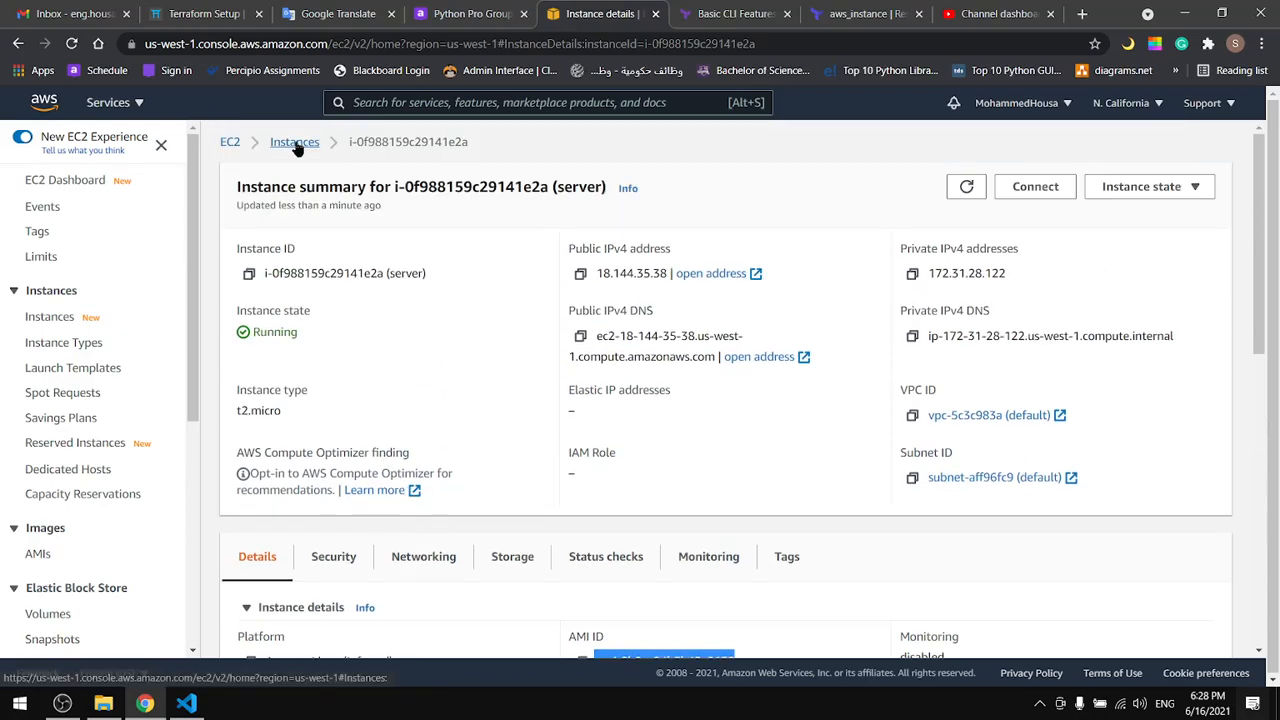
pyautogui.click(294, 140)
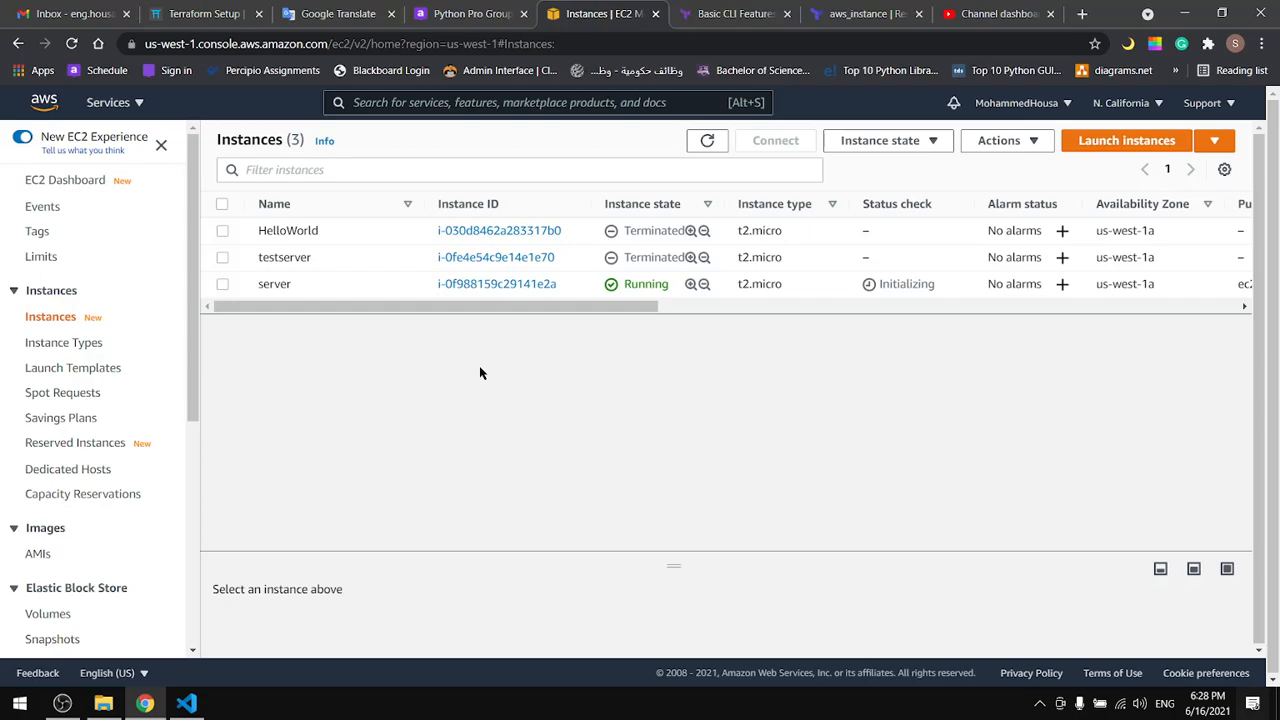